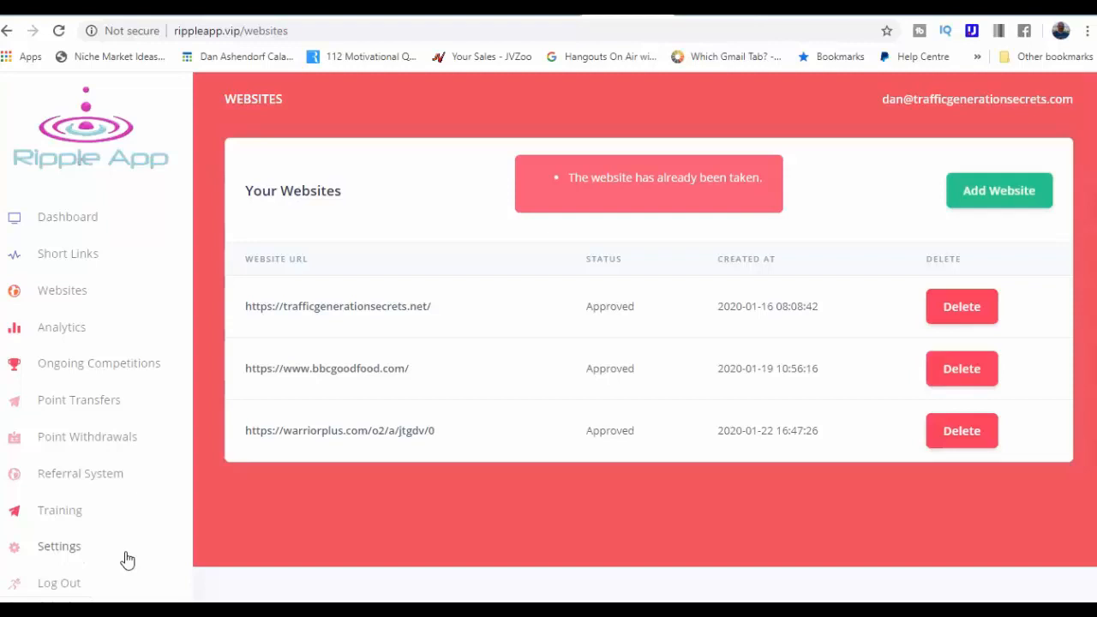
pyautogui.moveTo(672, 488)
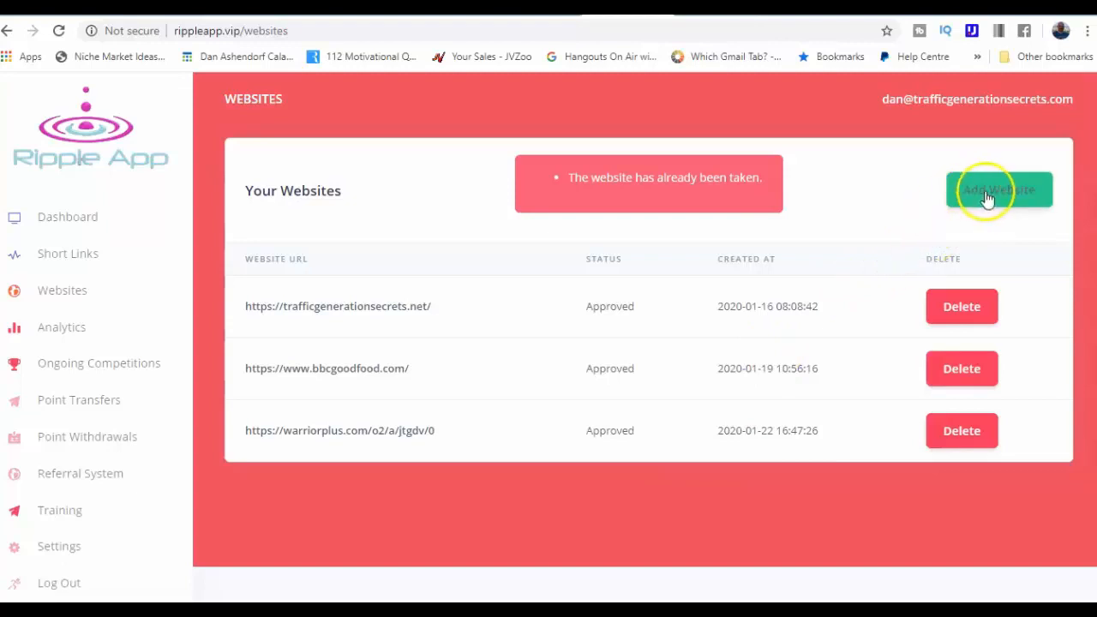
# Start adding a new website from the Websites page
pyautogui.click(997, 190)
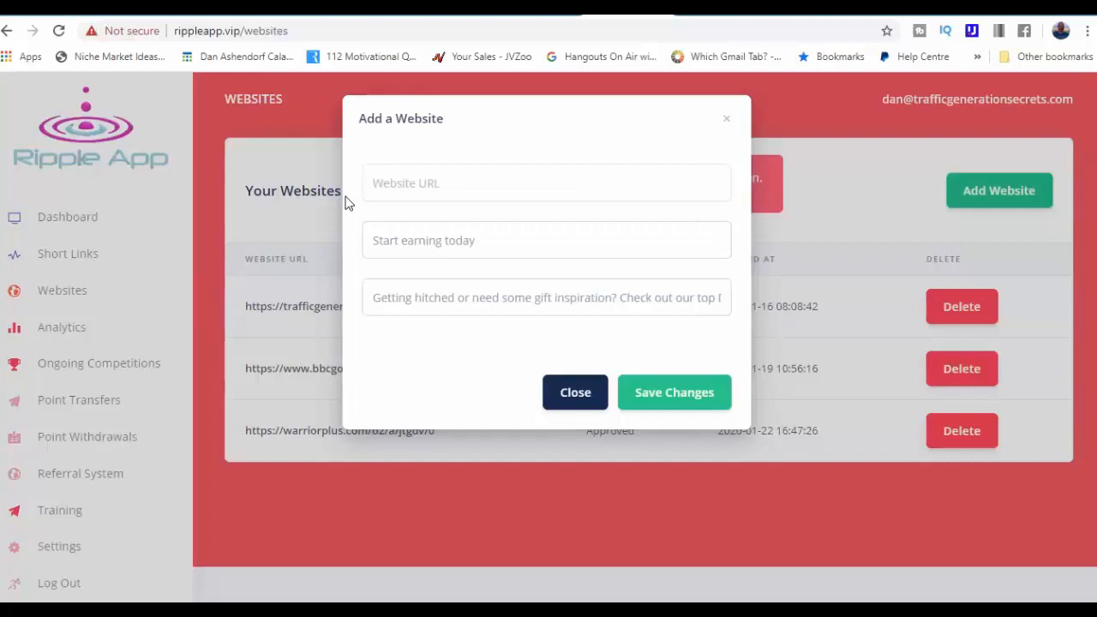
pyautogui.write('https://warriorplus.com/o2/a/zgtq2/0')
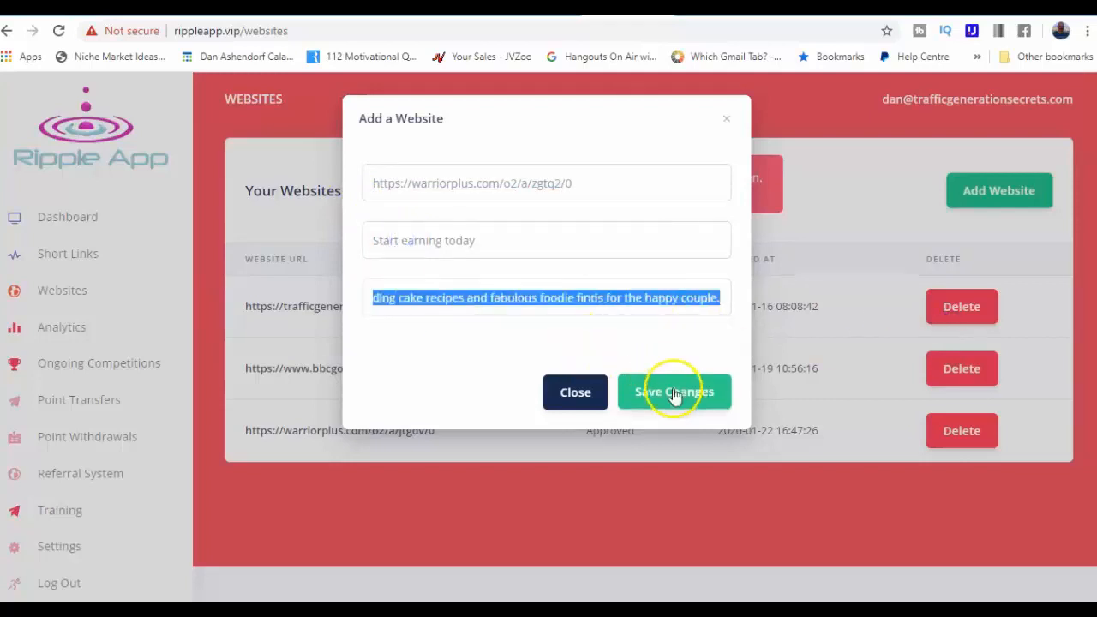
pyautogui.click(673, 391)
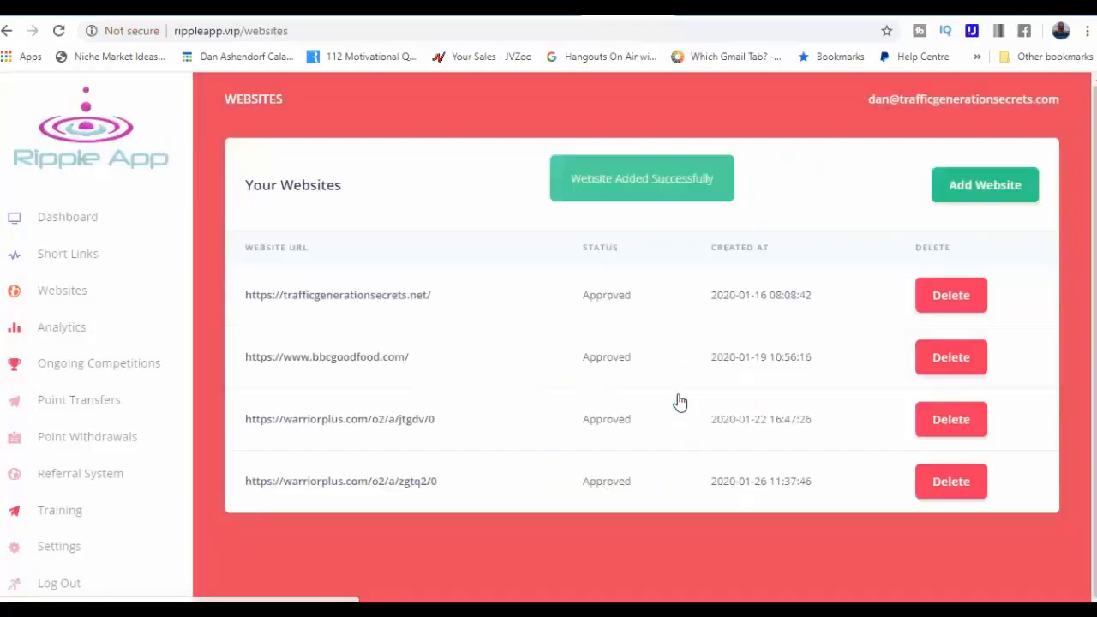
pyautogui.moveTo(538, 247)
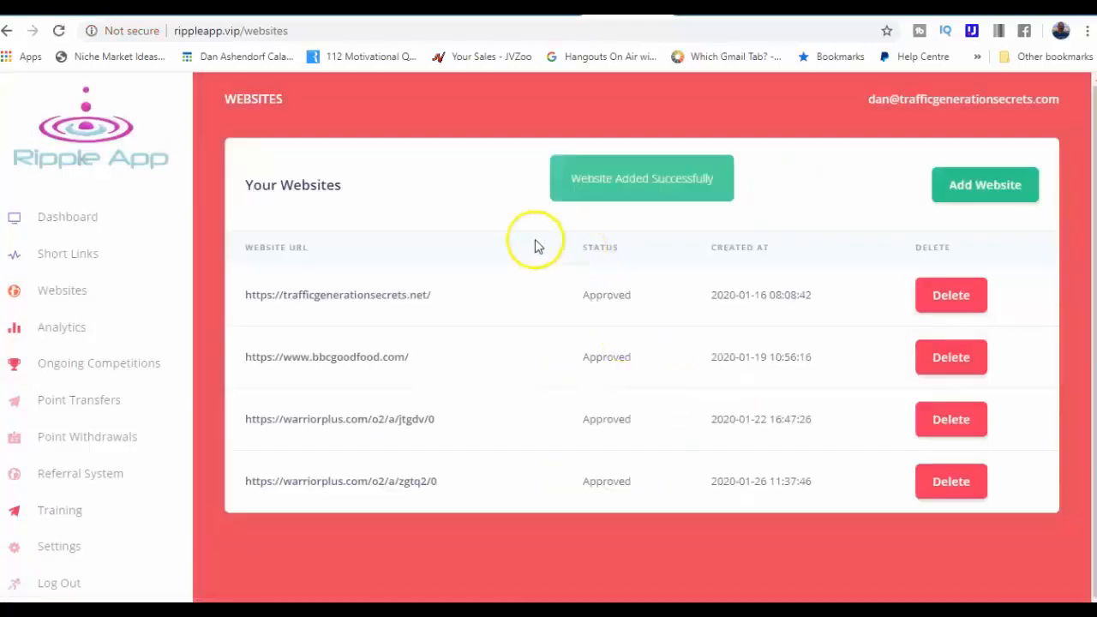
pyautogui.moveTo(384, 333)
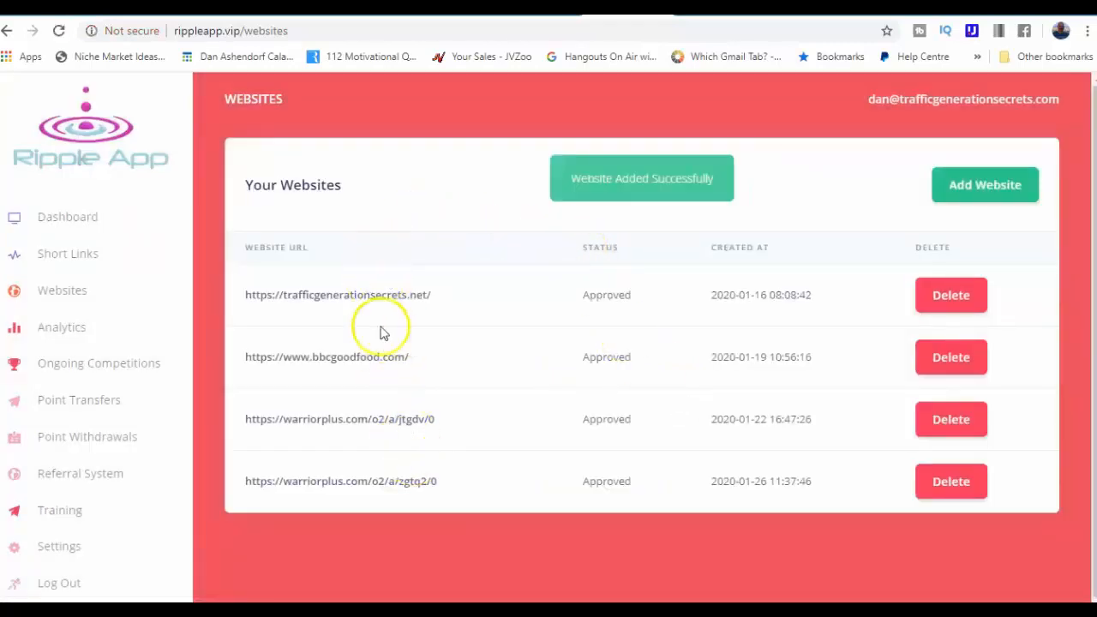
pyautogui.moveTo(377, 405)
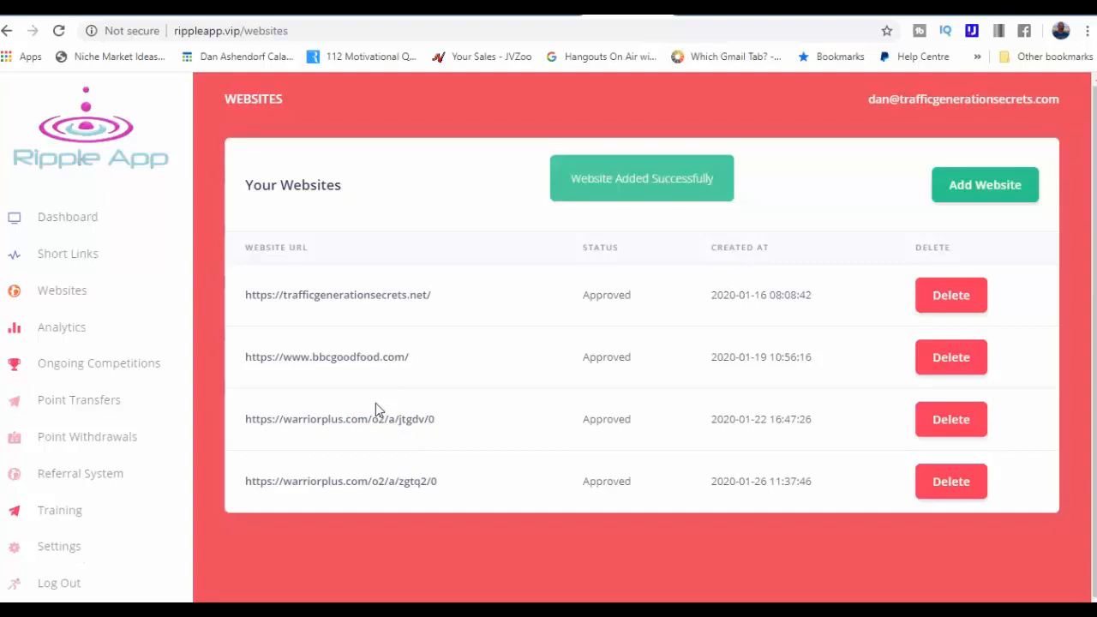
pyautogui.moveTo(136, 259)
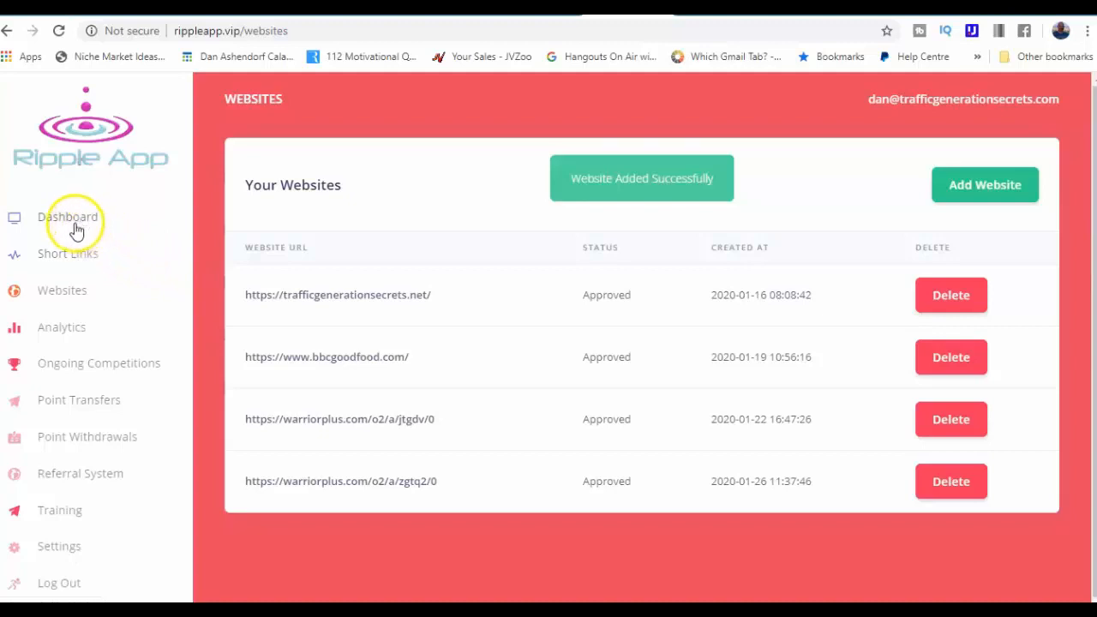
# Show the Short Links page and browse share links like video marketing tools and ebook software
pyautogui.click(62, 290)
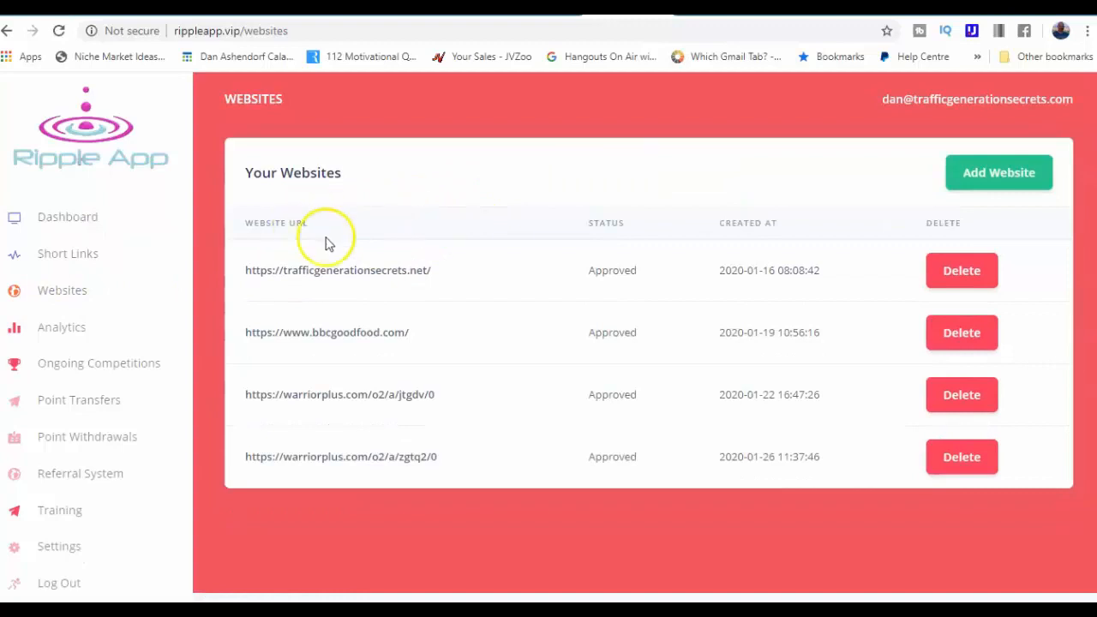
pyautogui.click(67, 254)
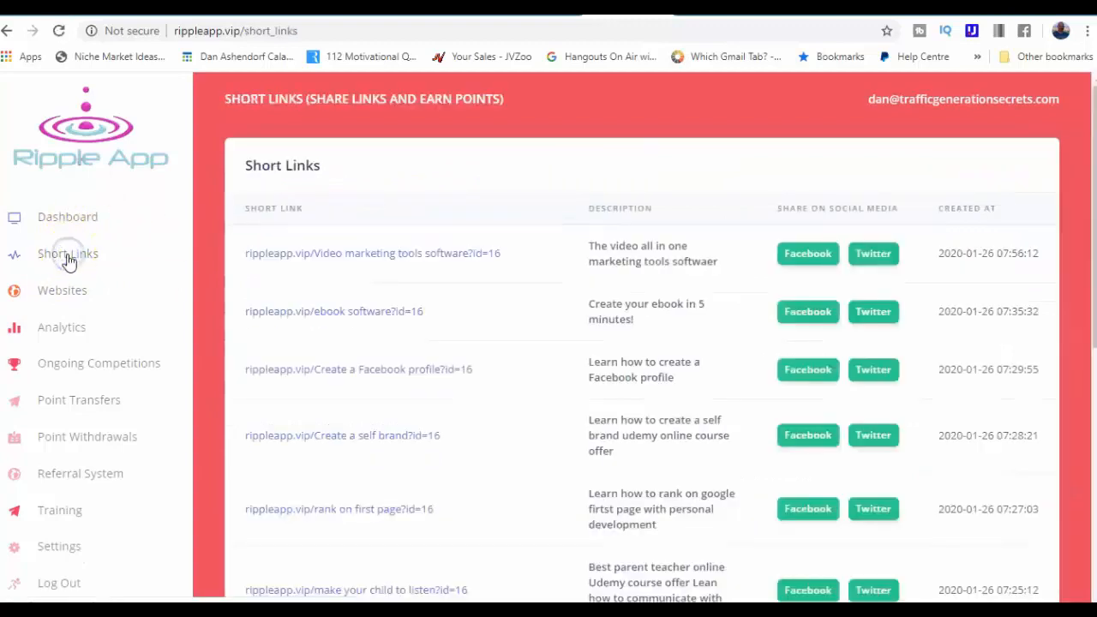
pyautogui.scroll(-3)
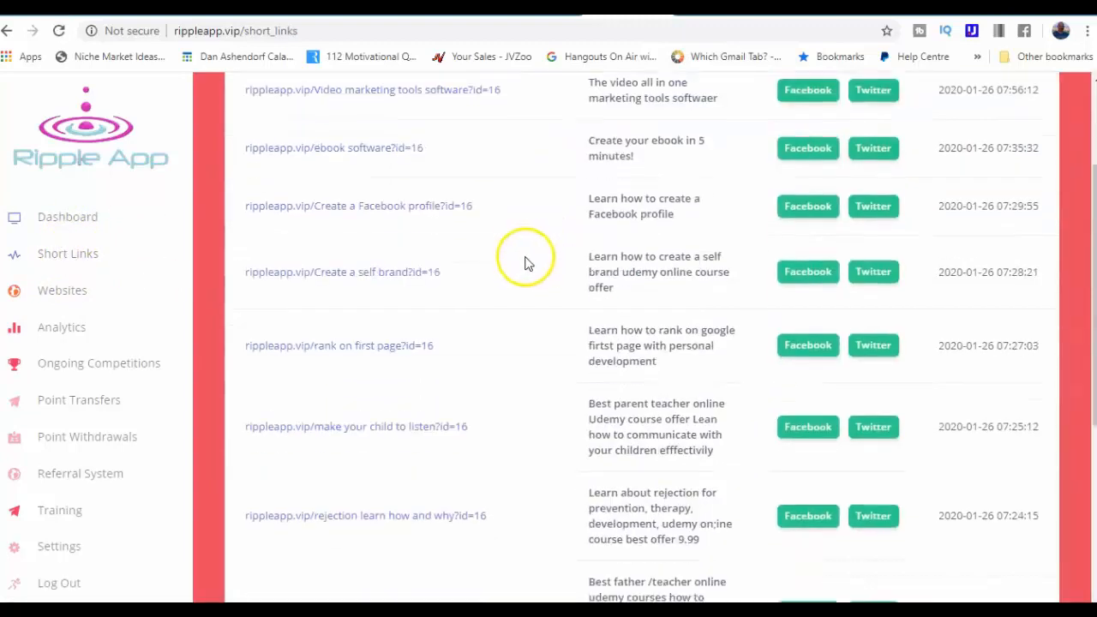
pyautogui.scroll(-3)
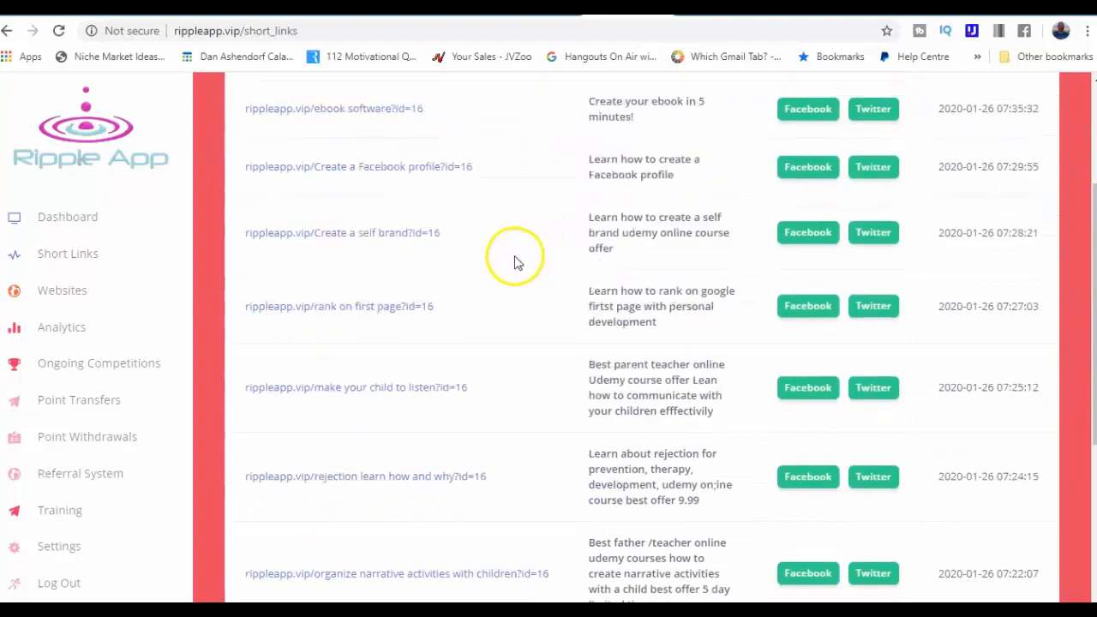
pyautogui.scroll(3)
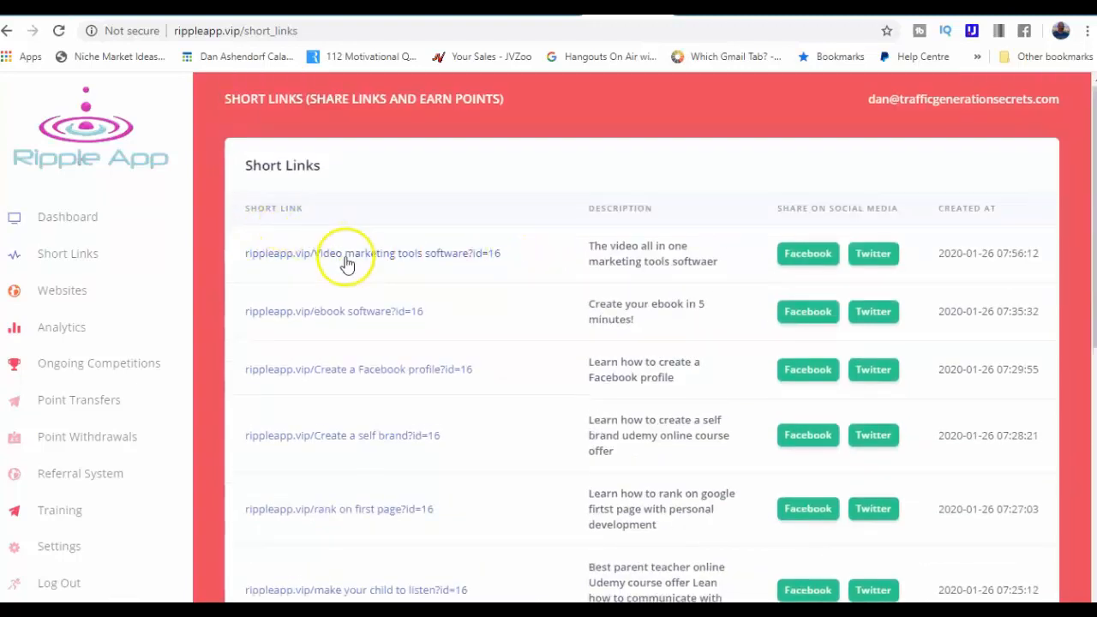
pyautogui.moveTo(645, 257)
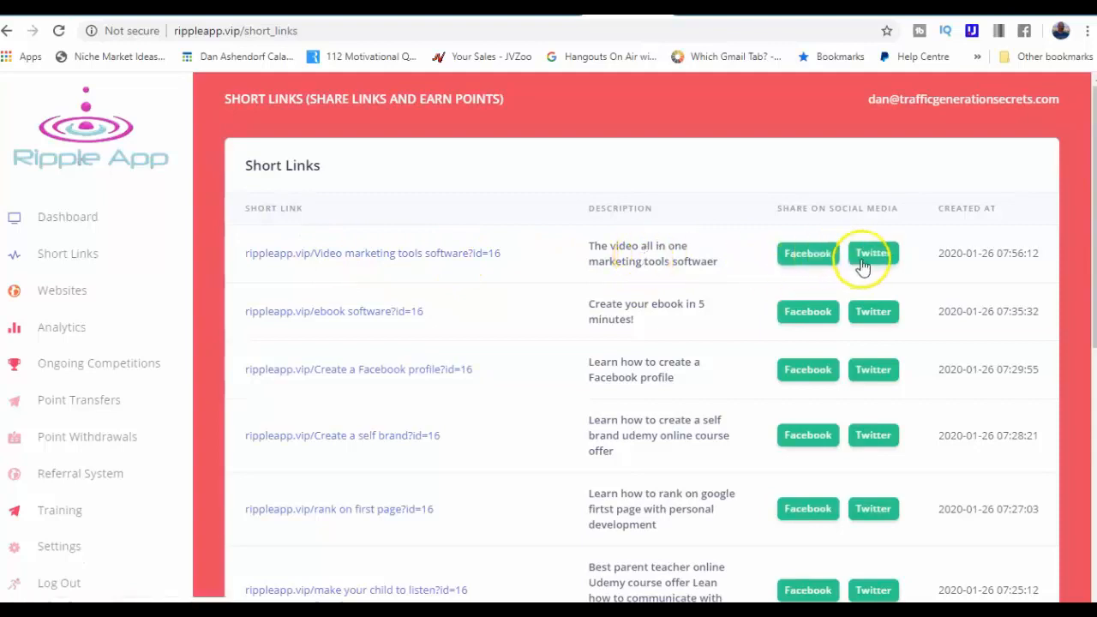
pyautogui.moveTo(807, 253)
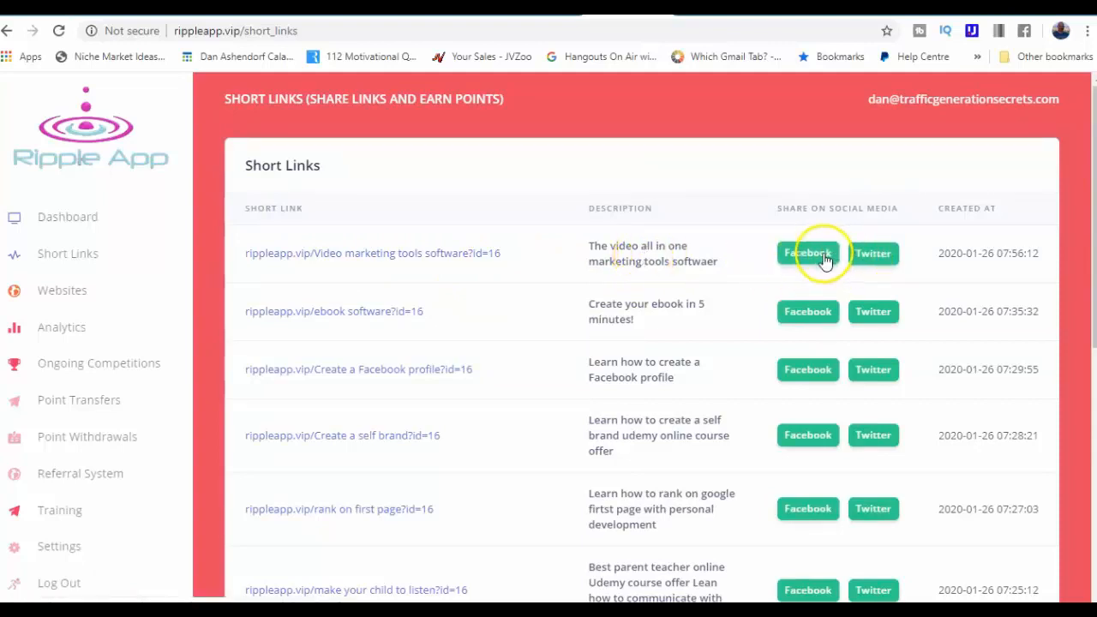
pyautogui.moveTo(401, 251)
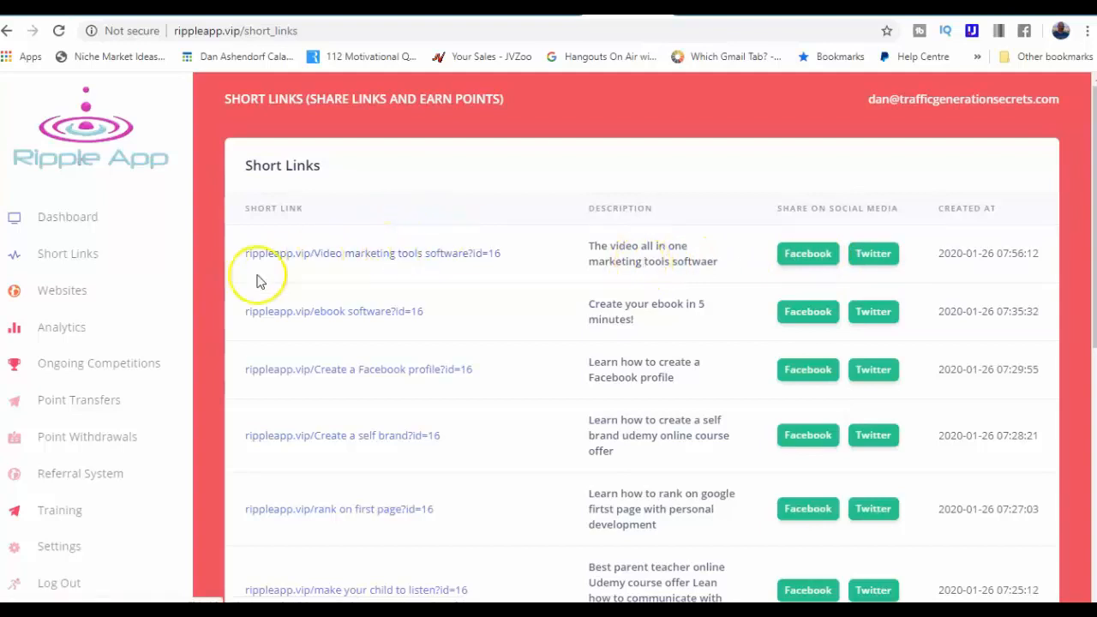
pyautogui.moveTo(93, 473)
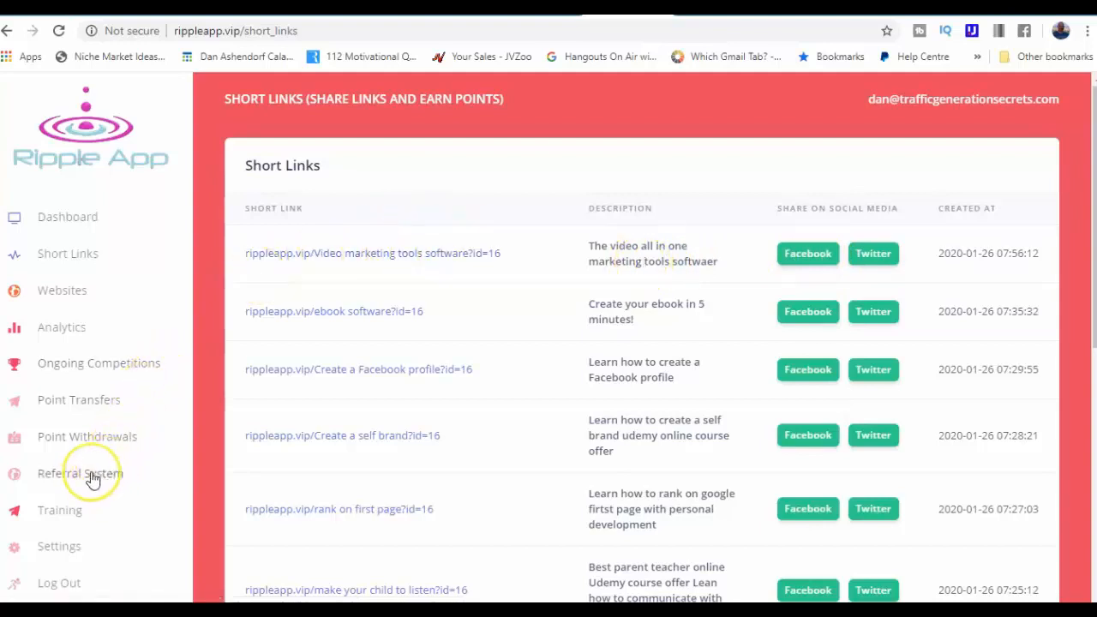
pyautogui.moveTo(72, 518)
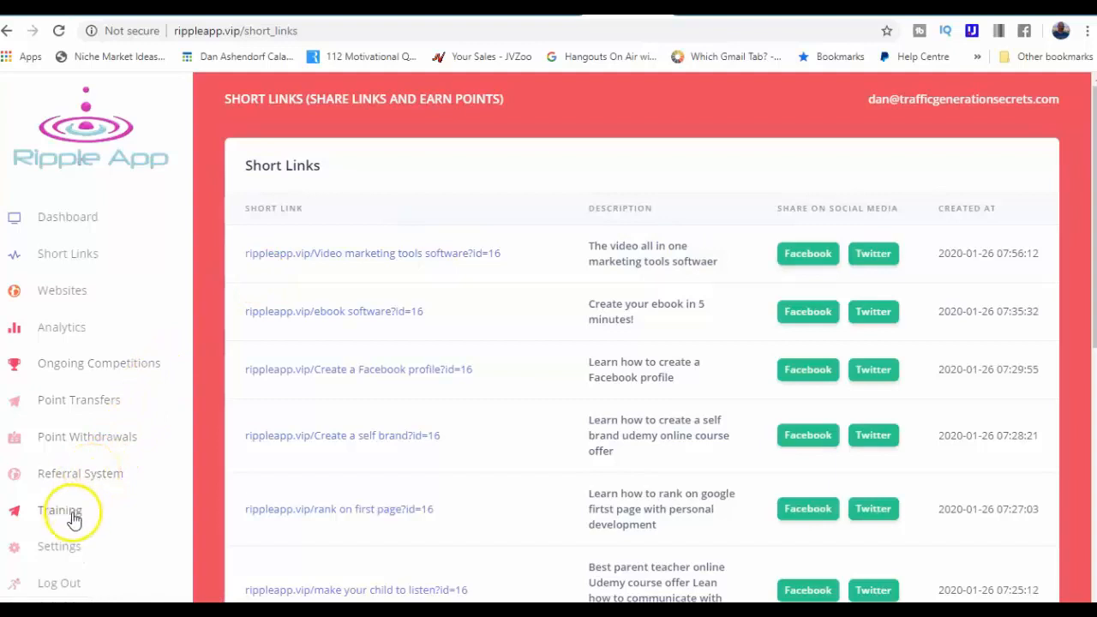
pyautogui.moveTo(283, 324)
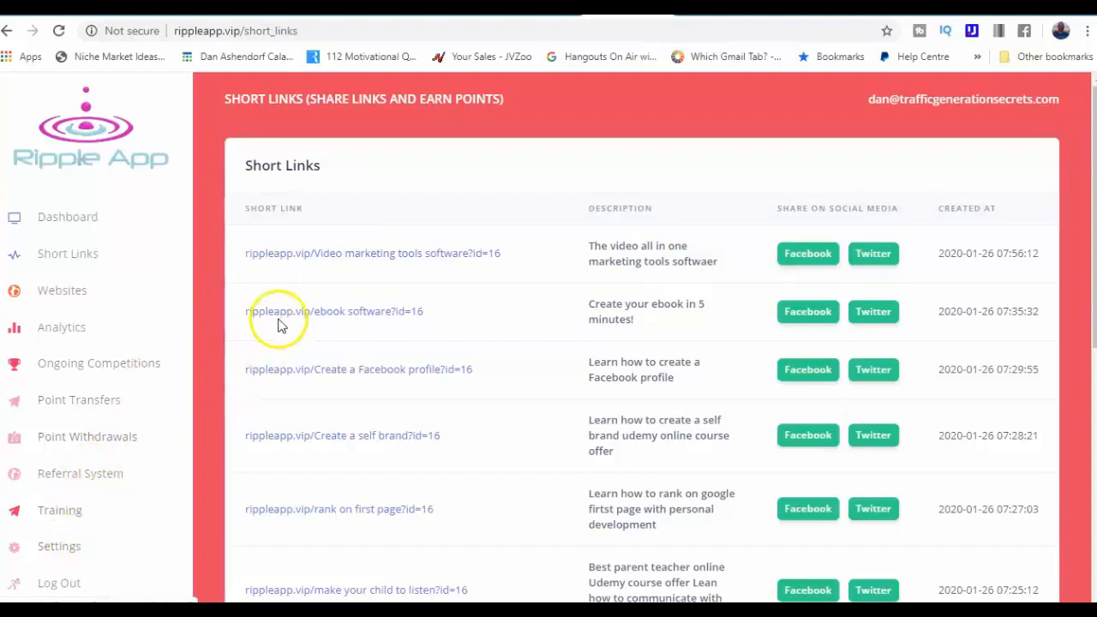
pyautogui.moveTo(316, 249)
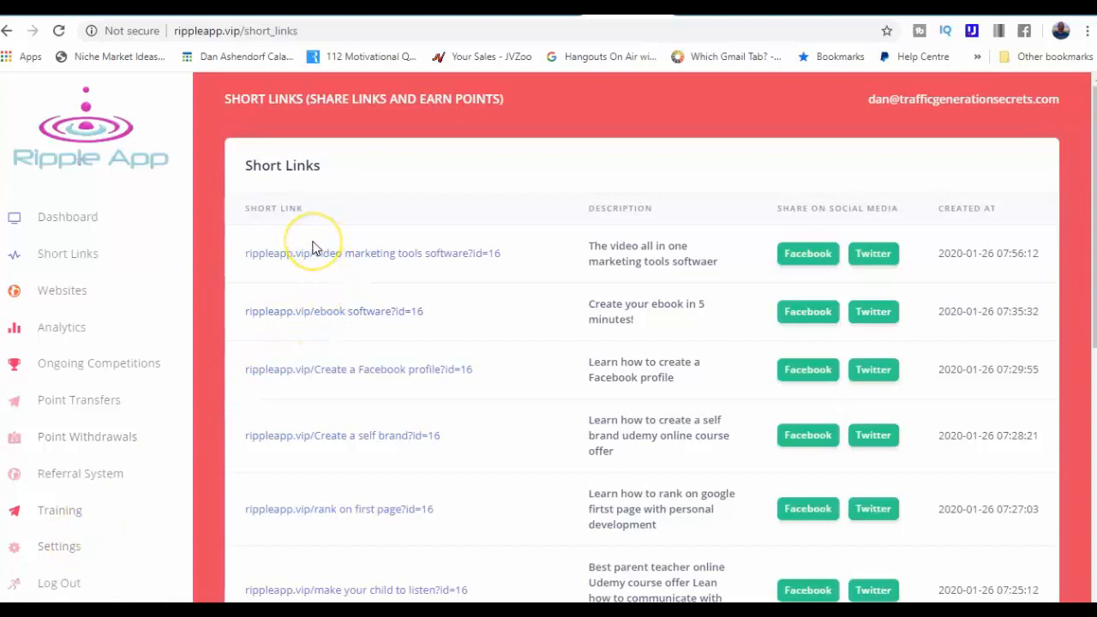
pyautogui.moveTo(315, 247)
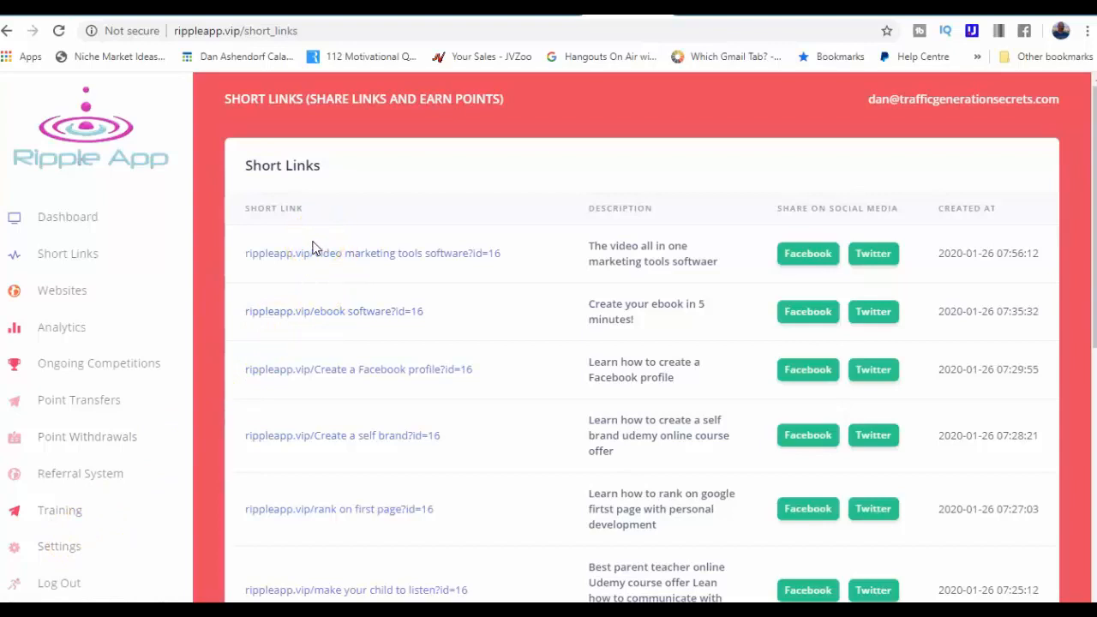
pyautogui.moveTo(325, 253)
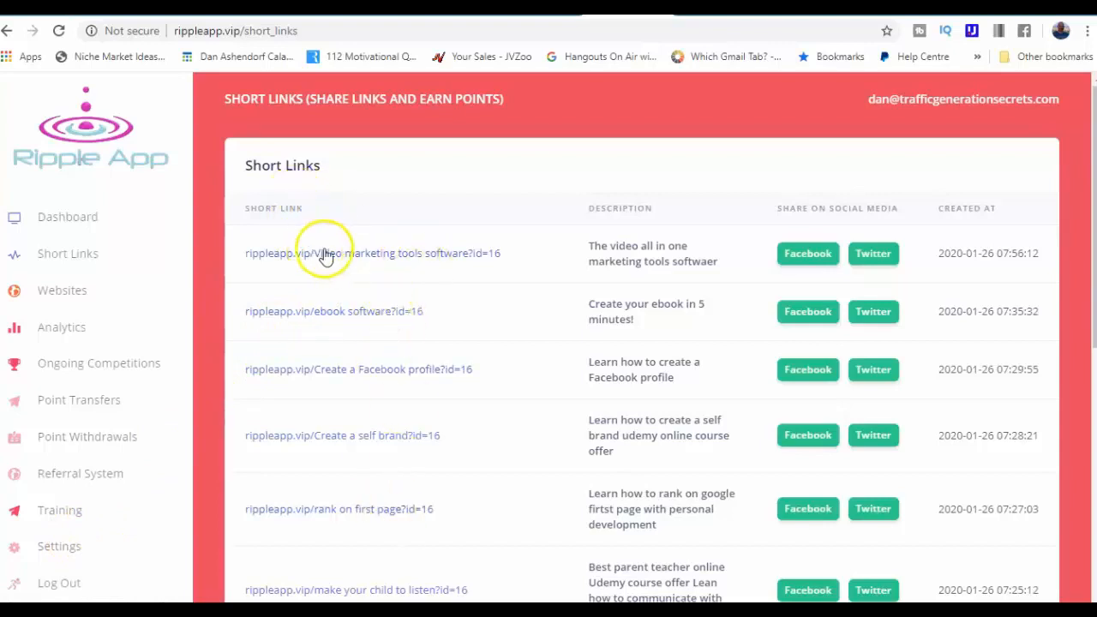
pyautogui.moveTo(429, 278)
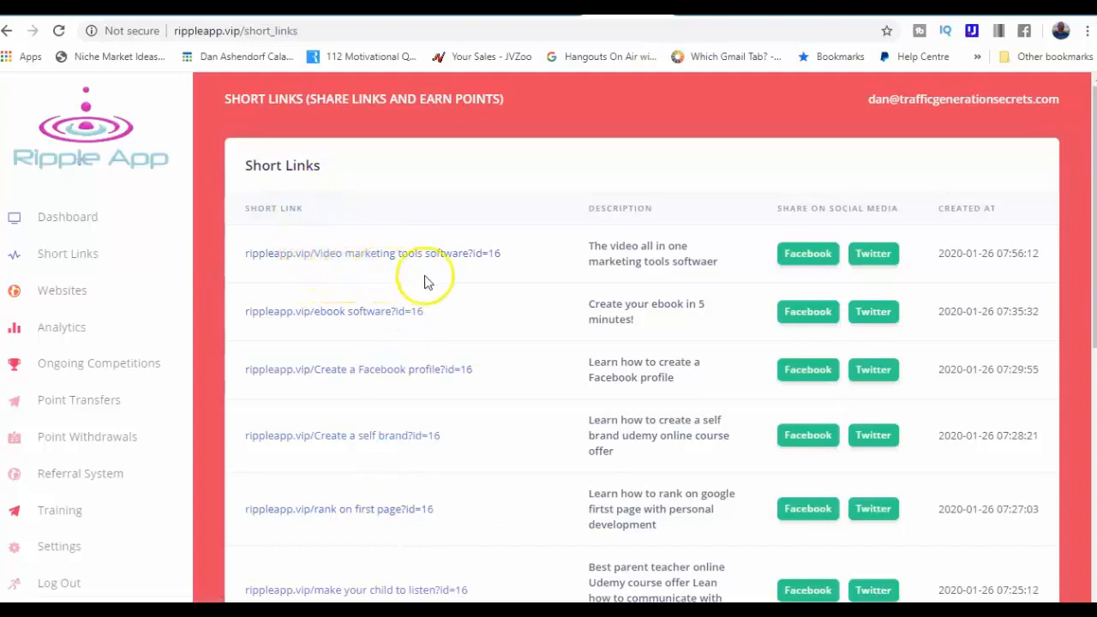
pyautogui.moveTo(617, 248)
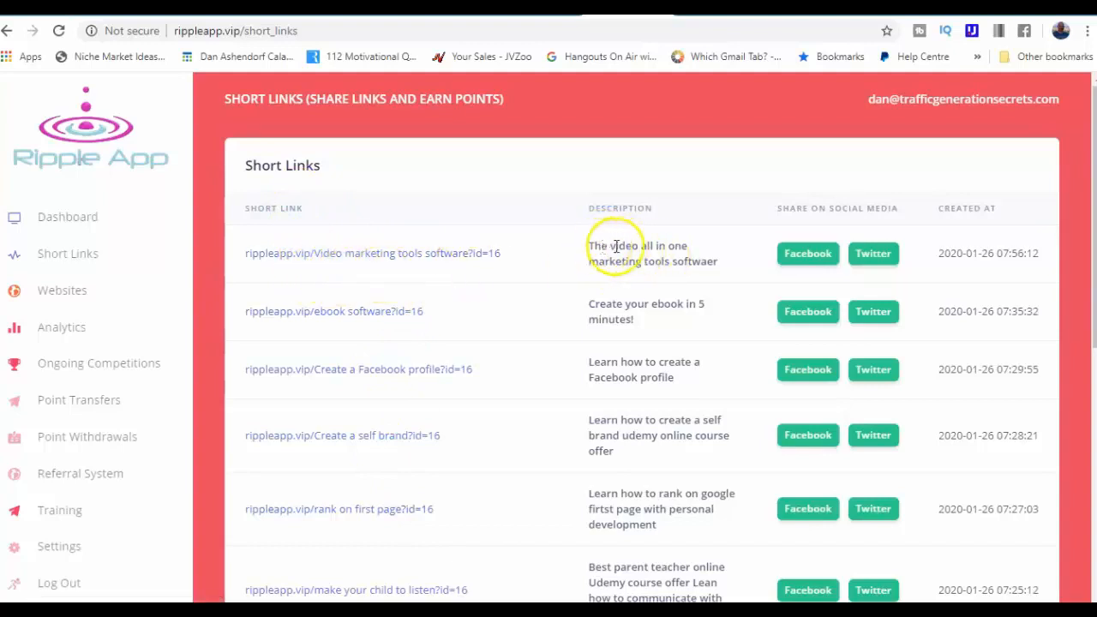
pyautogui.moveTo(637, 257)
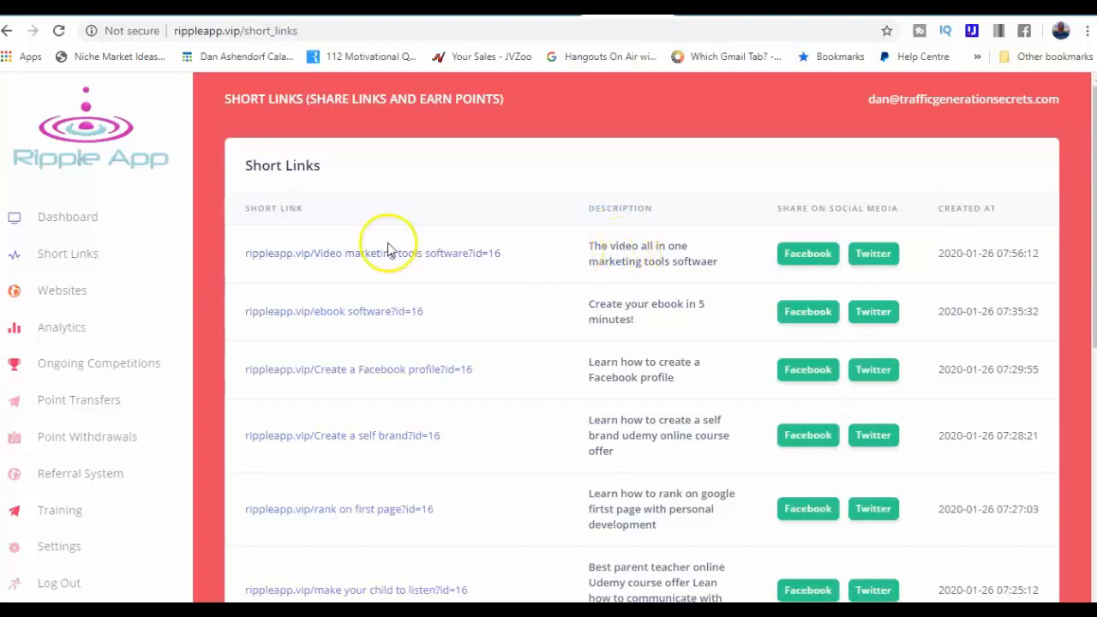
pyautogui.click(365, 254)
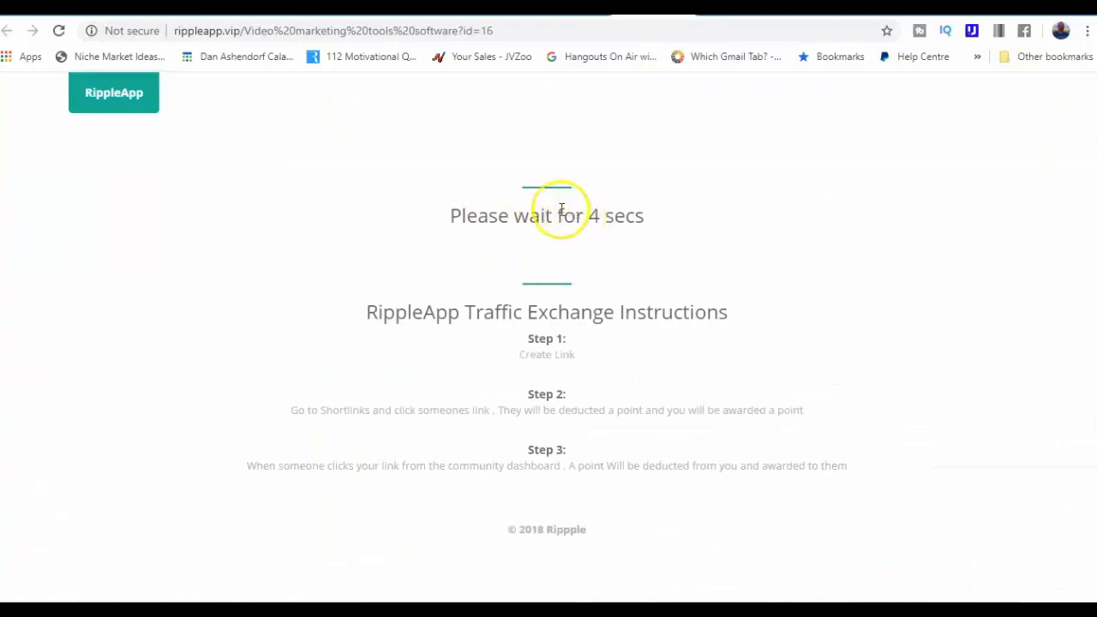
pyautogui.moveTo(552, 363)
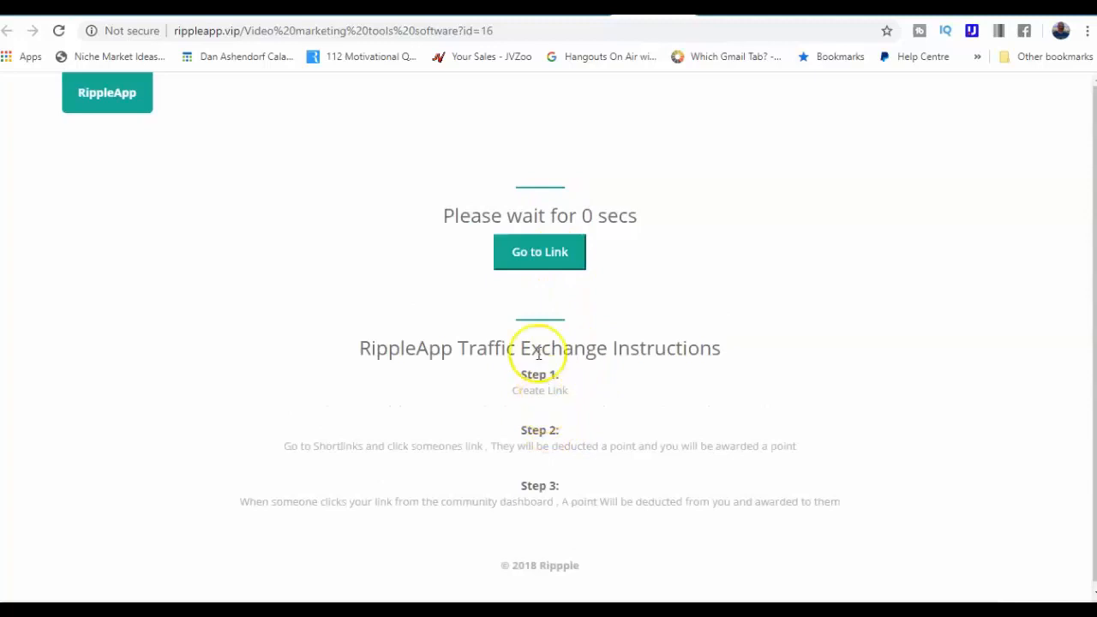
pyautogui.click(538, 250)
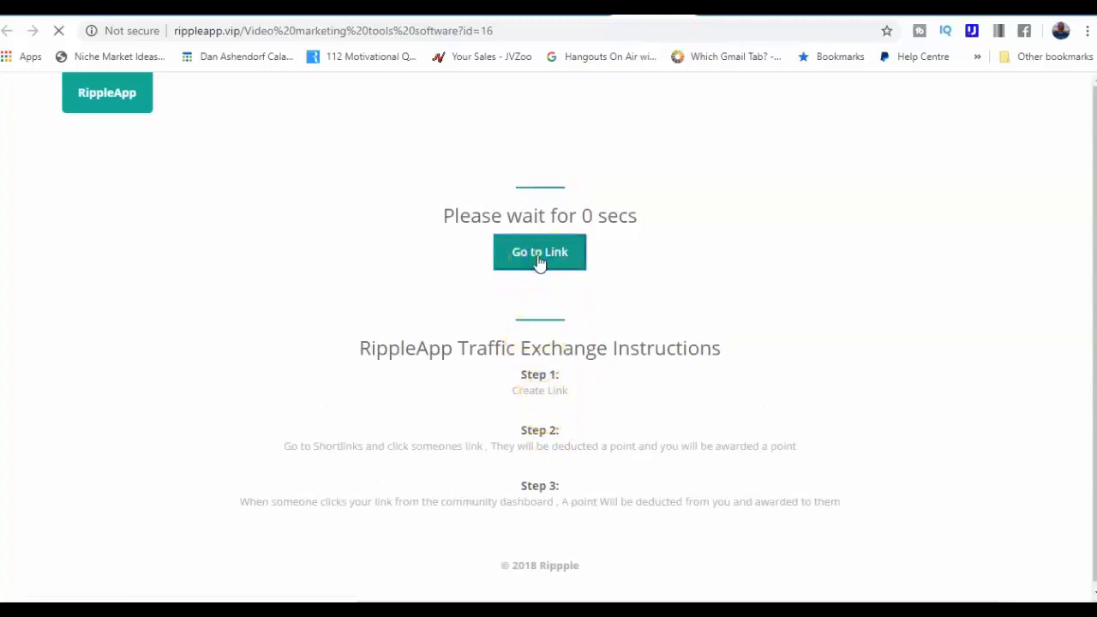
pyautogui.click(540, 252)
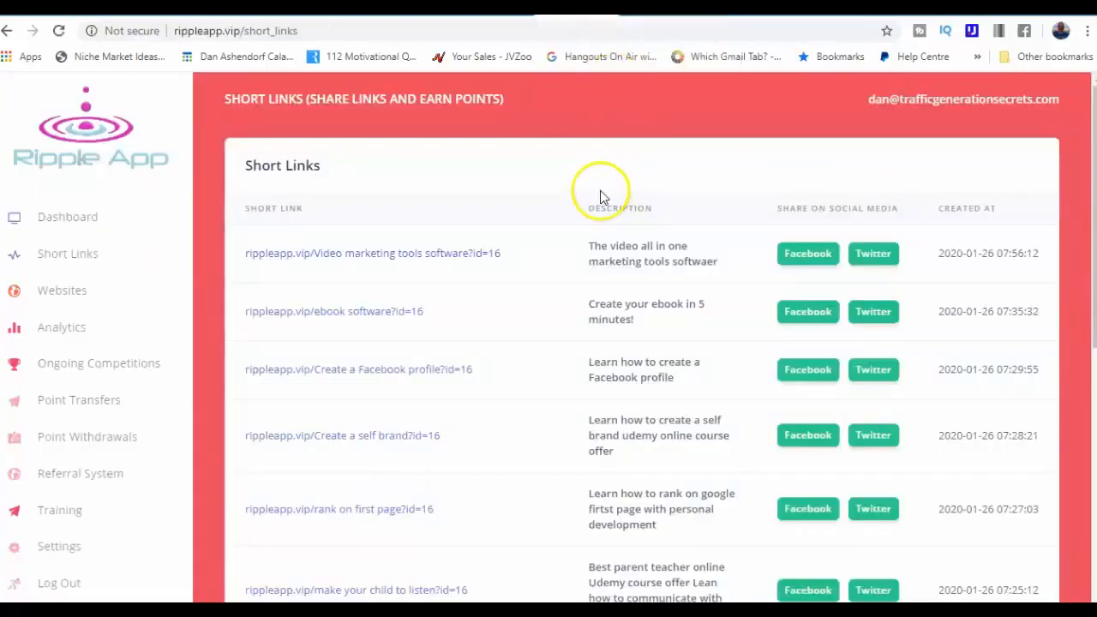
pyautogui.moveTo(384, 182)
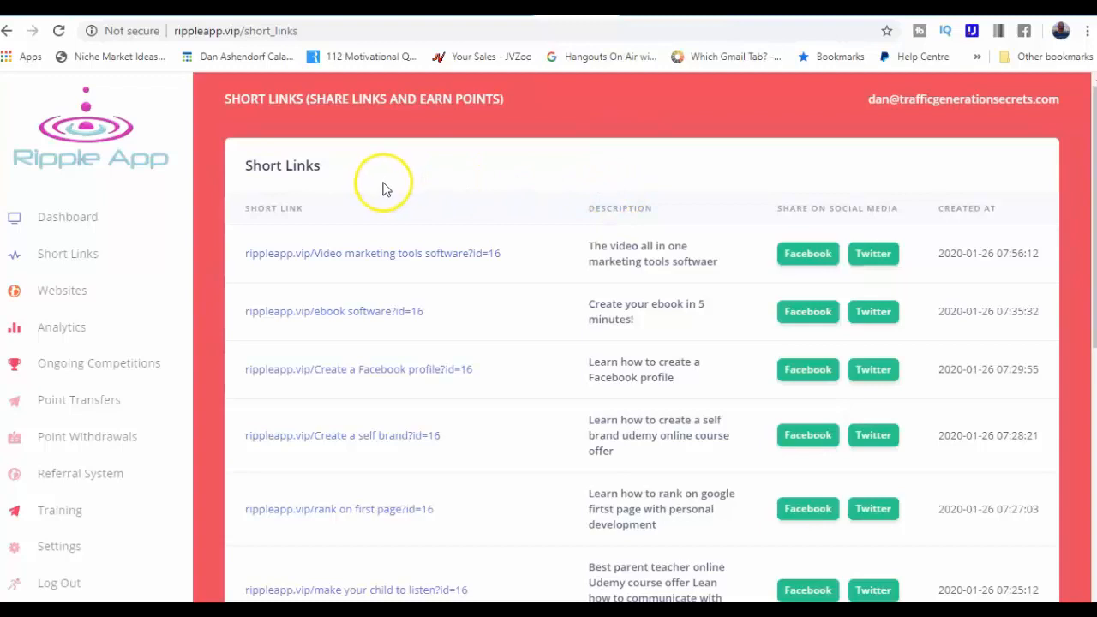
pyautogui.moveTo(90, 379)
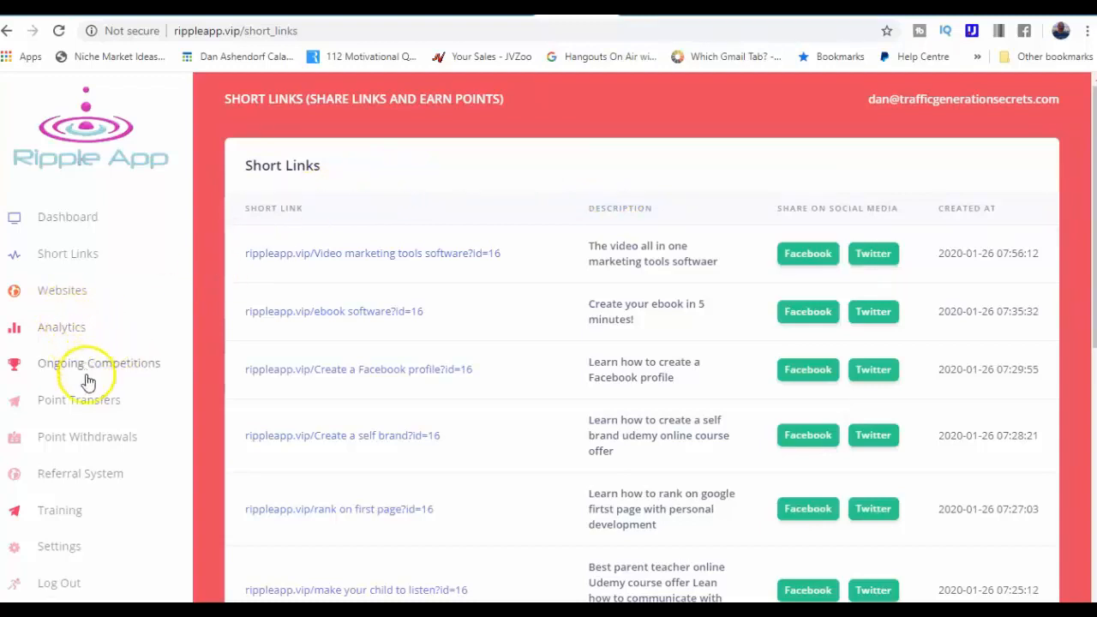
pyautogui.moveTo(89, 416)
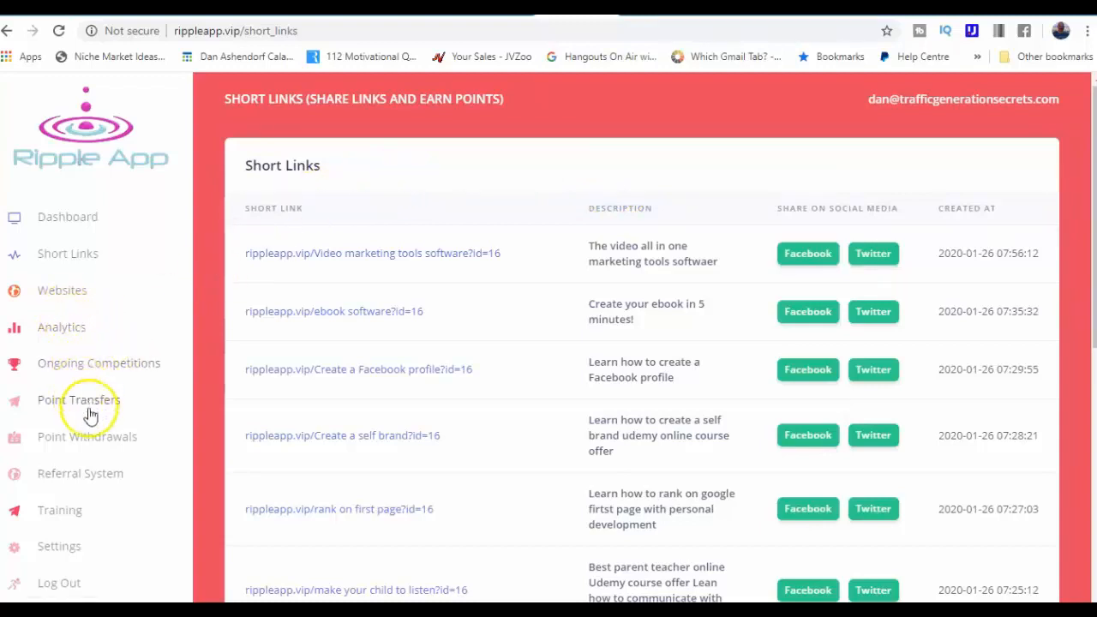
# View the empty Point Withdrawals history, then the empty Point Transfers history
pyautogui.click(86, 437)
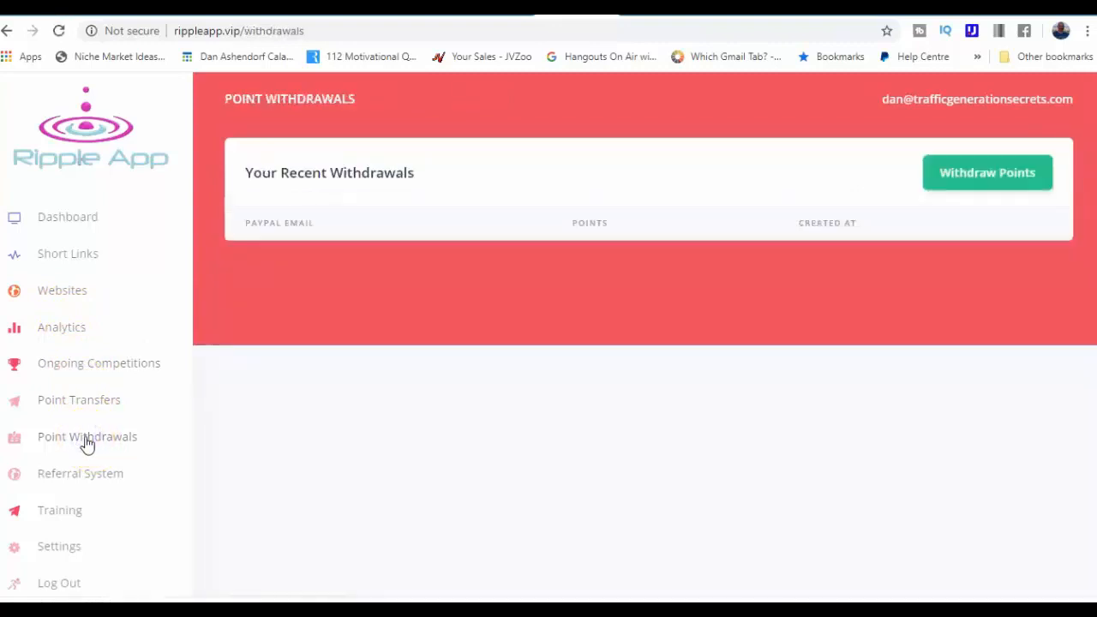
pyautogui.moveTo(398, 244)
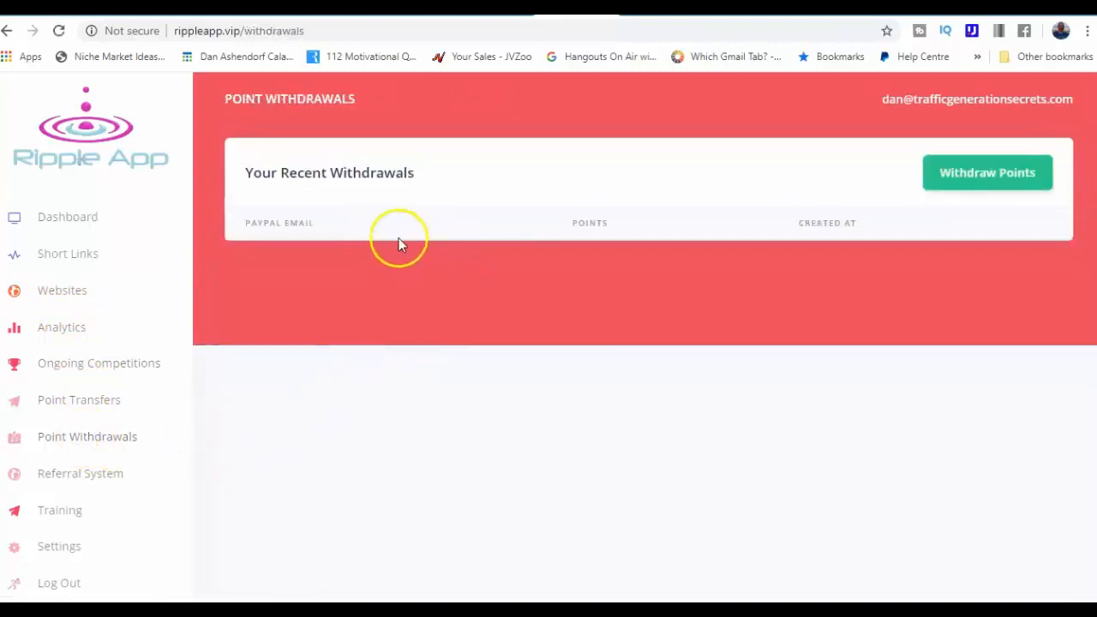
pyautogui.moveTo(908, 221)
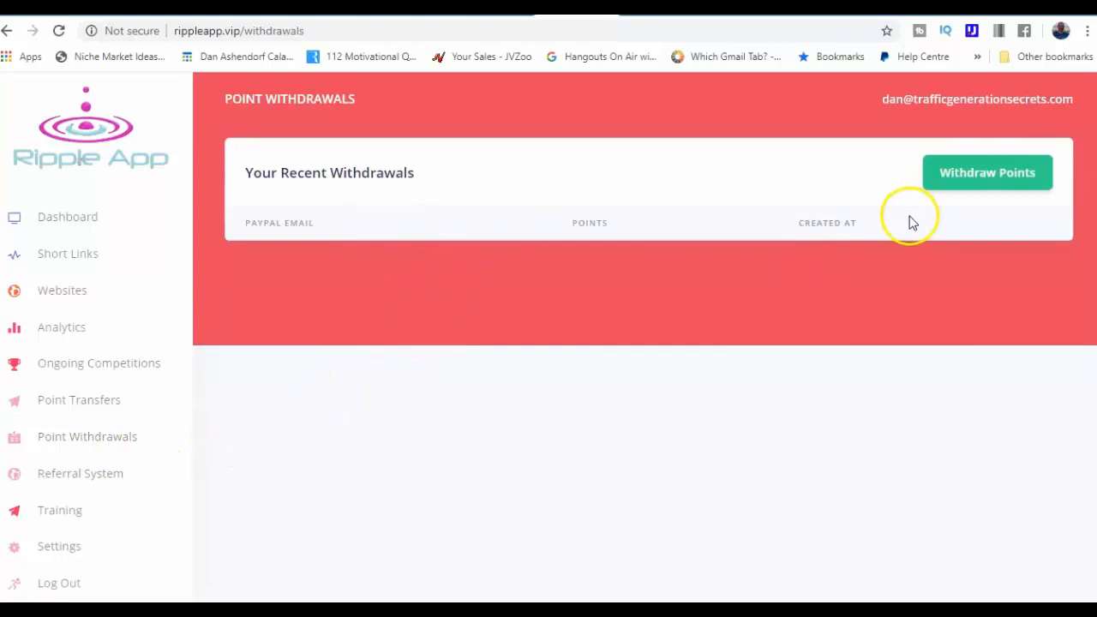
pyautogui.moveTo(899, 220)
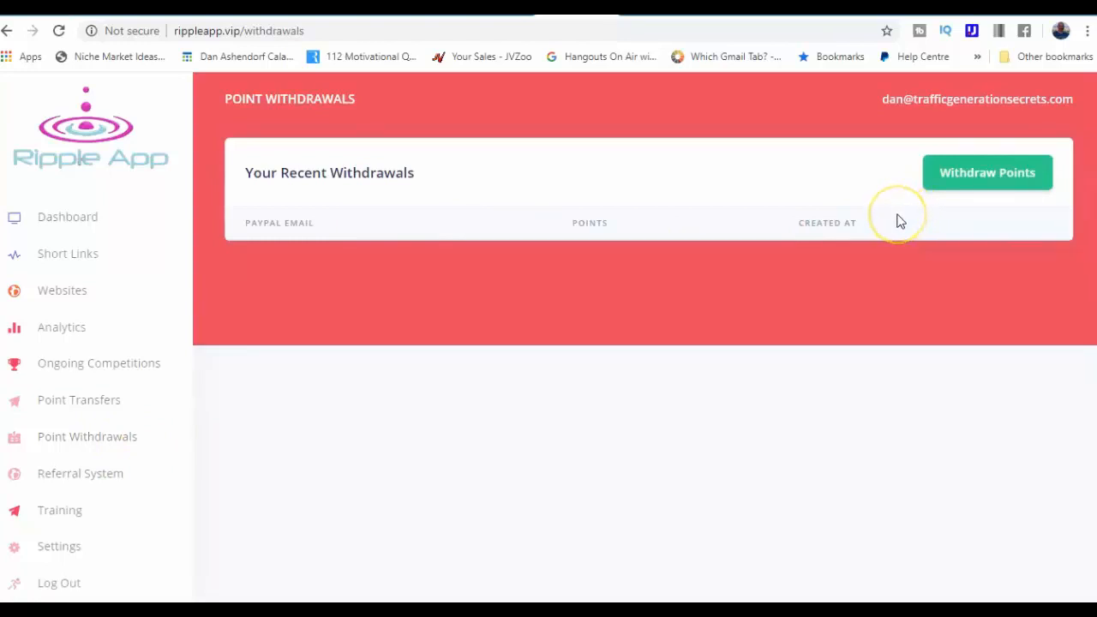
pyautogui.moveTo(469, 178)
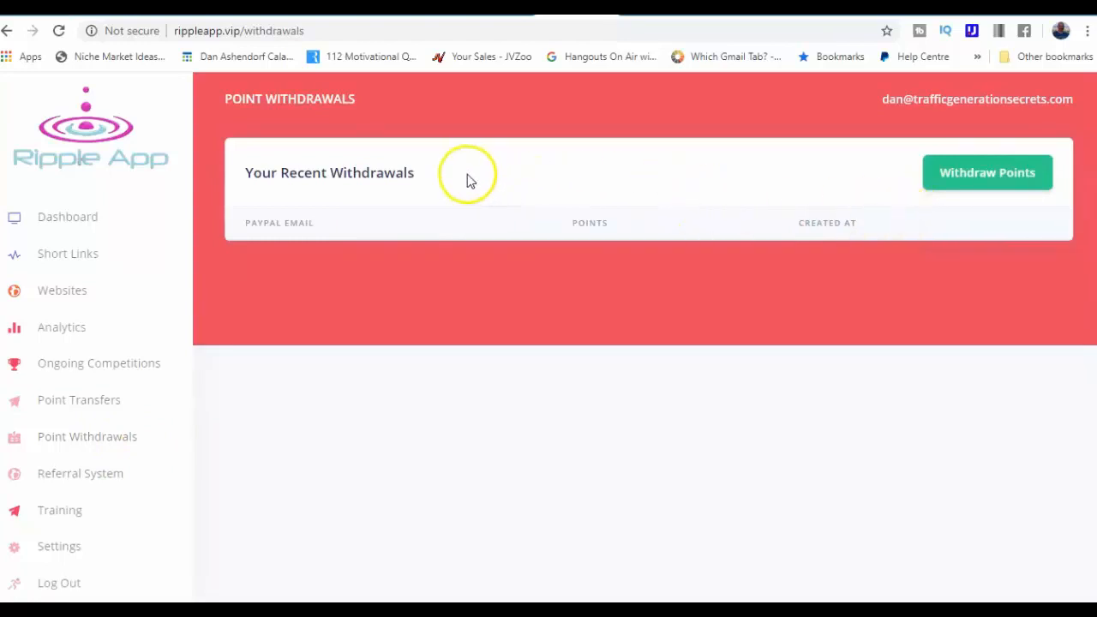
pyautogui.moveTo(360, 272)
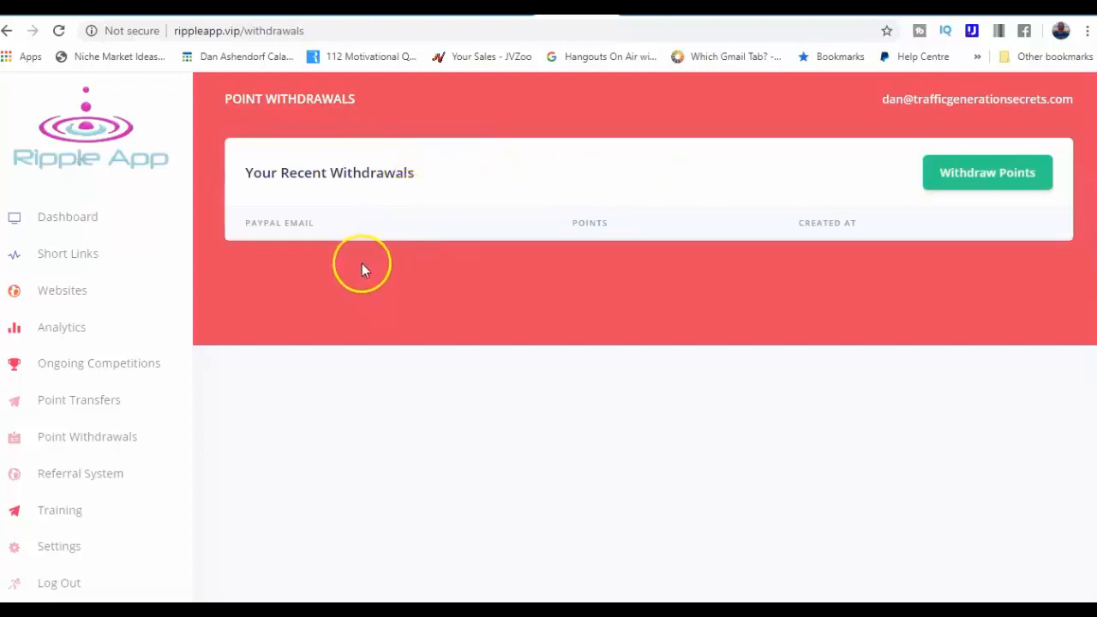
pyautogui.moveTo(123, 374)
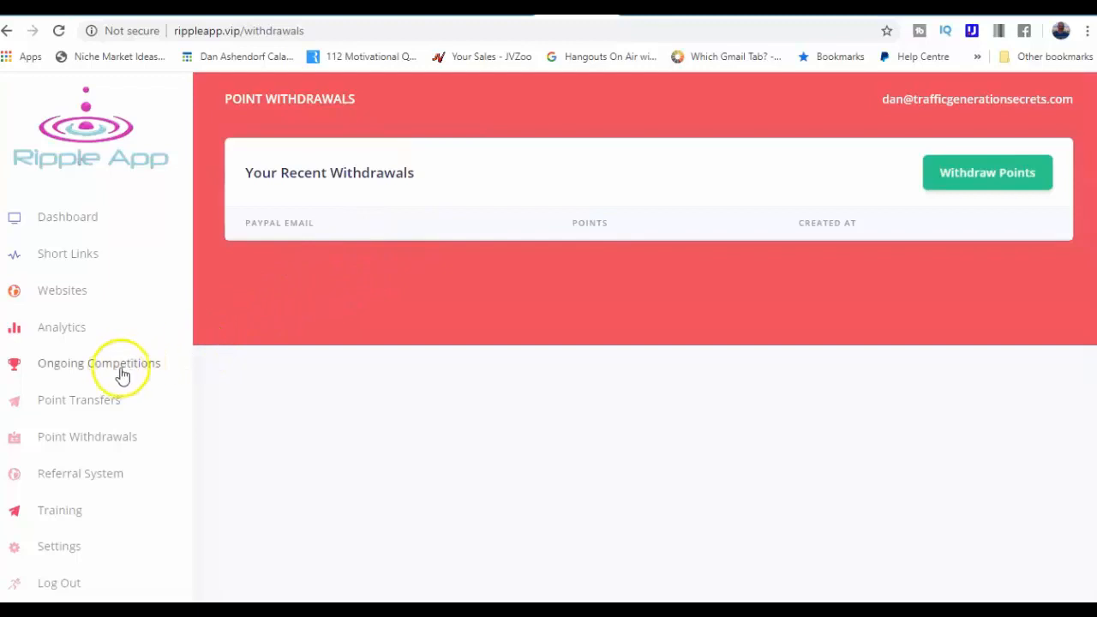
pyautogui.click(79, 399)
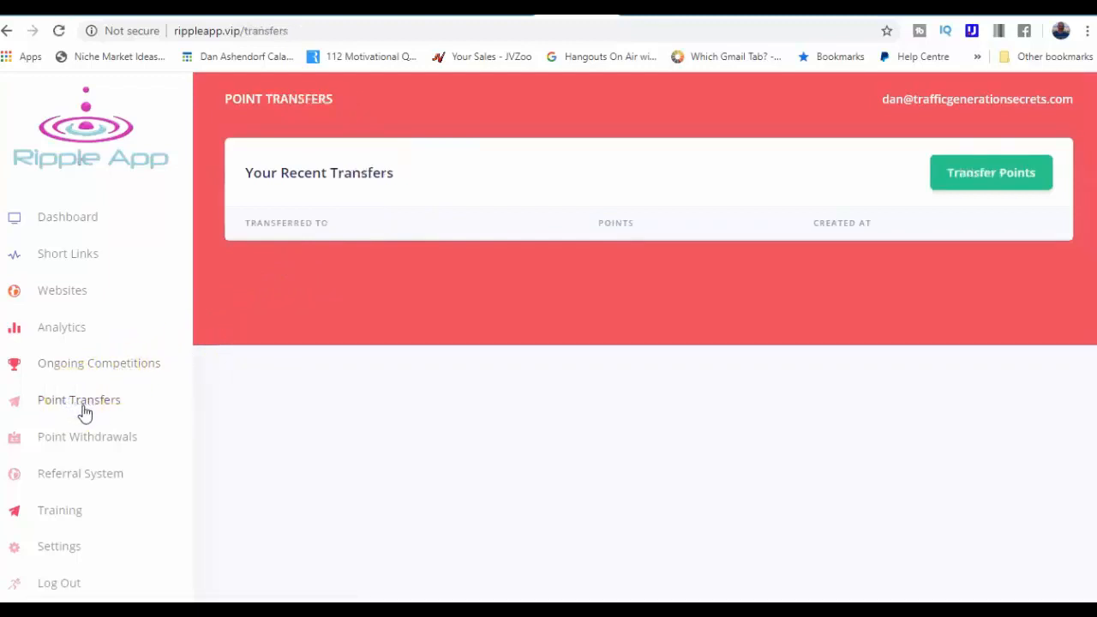
pyautogui.moveTo(991, 171)
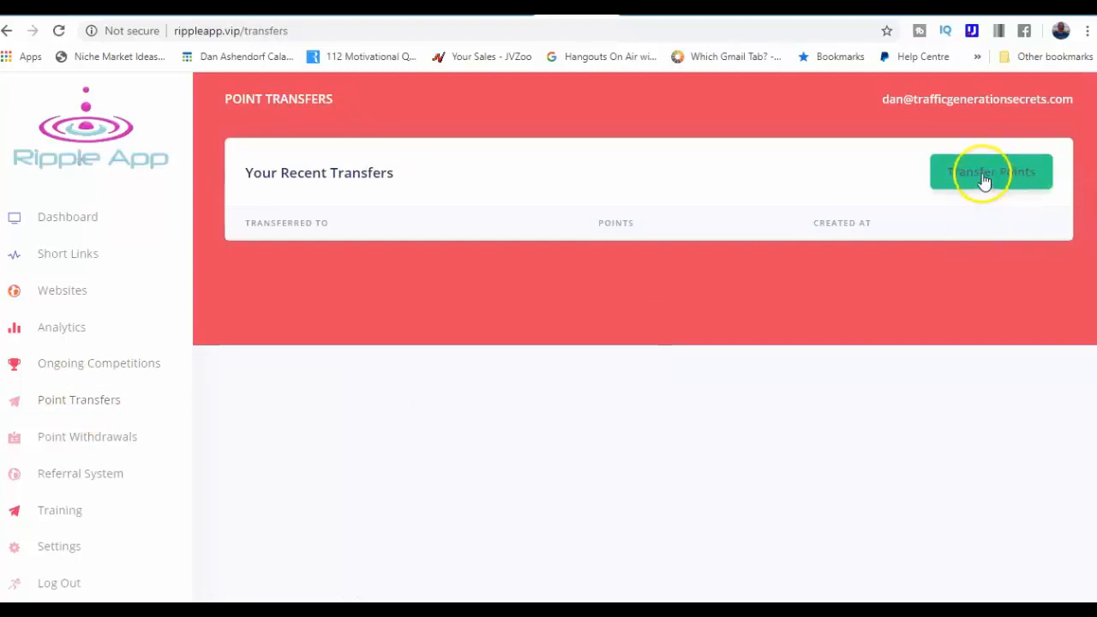
pyautogui.moveTo(62, 326)
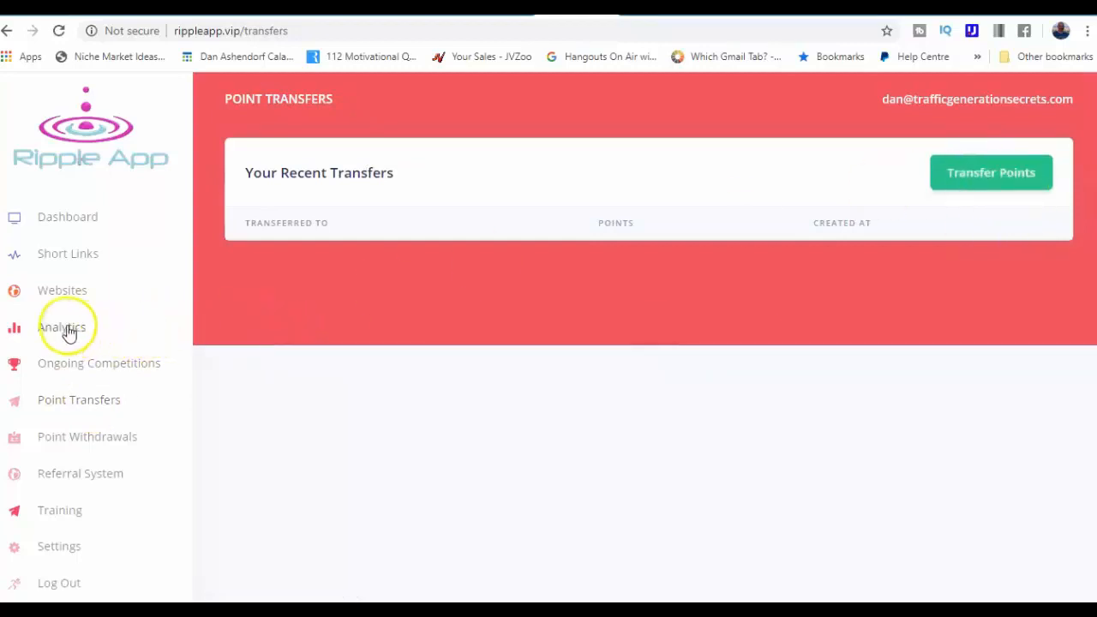
# Show the Analytics page listing recent warriorplus link views with IPs and sharers
pyautogui.click(62, 325)
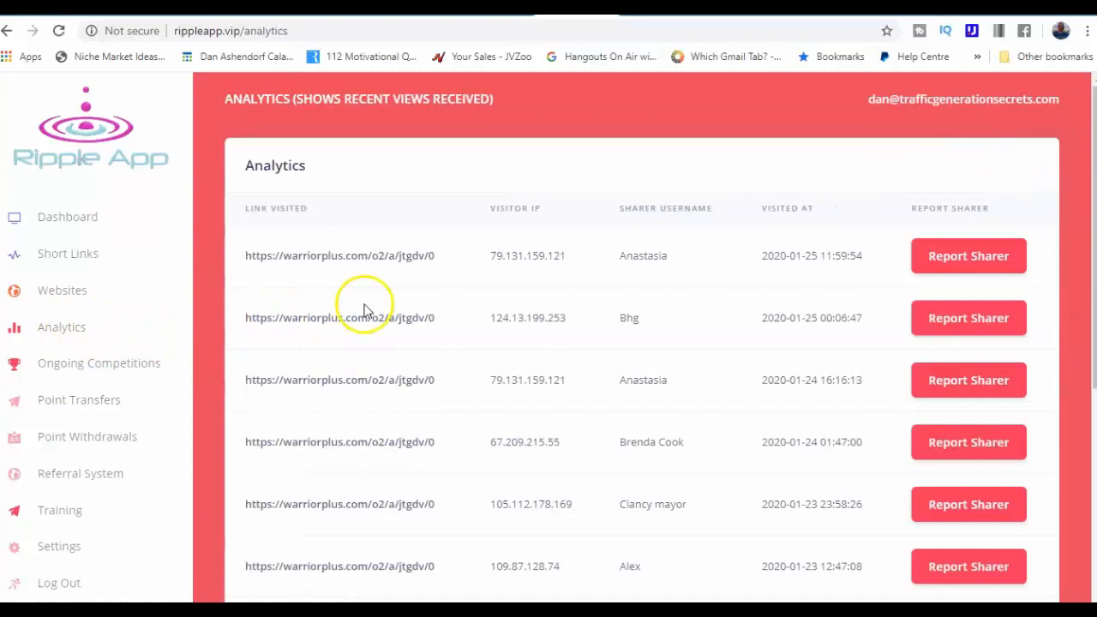
pyautogui.moveTo(941, 283)
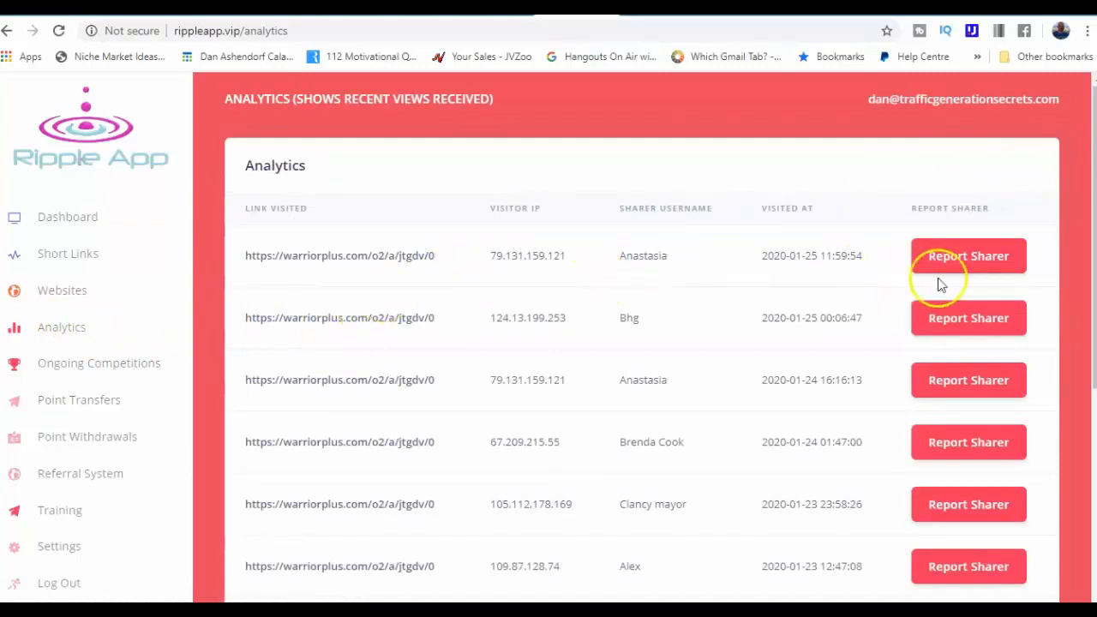
# Report the sharer of the most recent visit, then show the 15-point software competition list
pyautogui.click(967, 256)
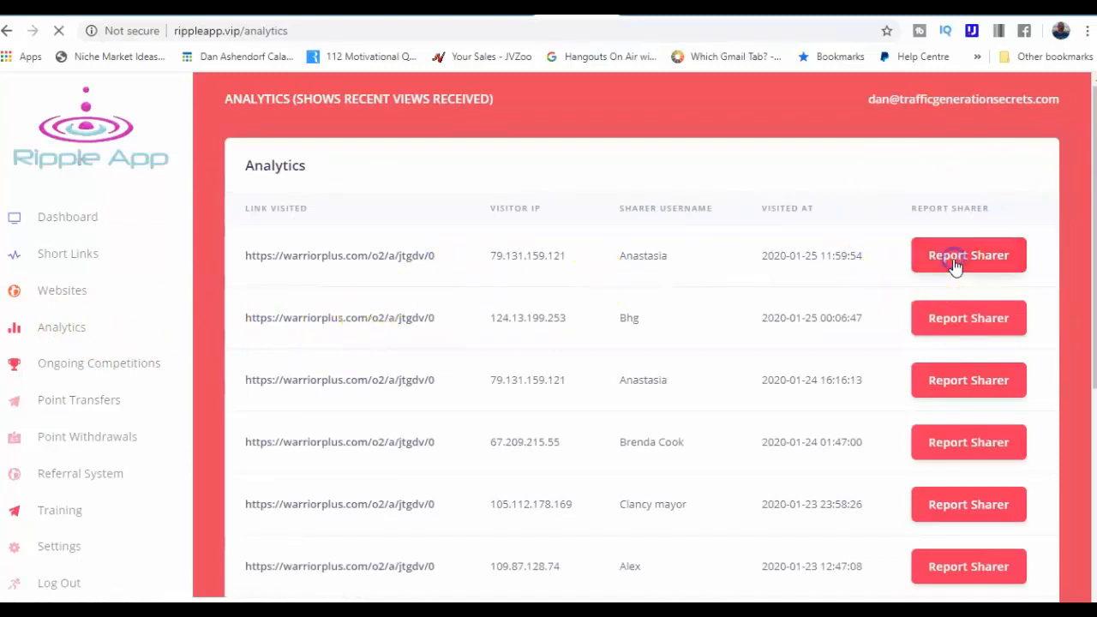
pyautogui.click(966, 253)
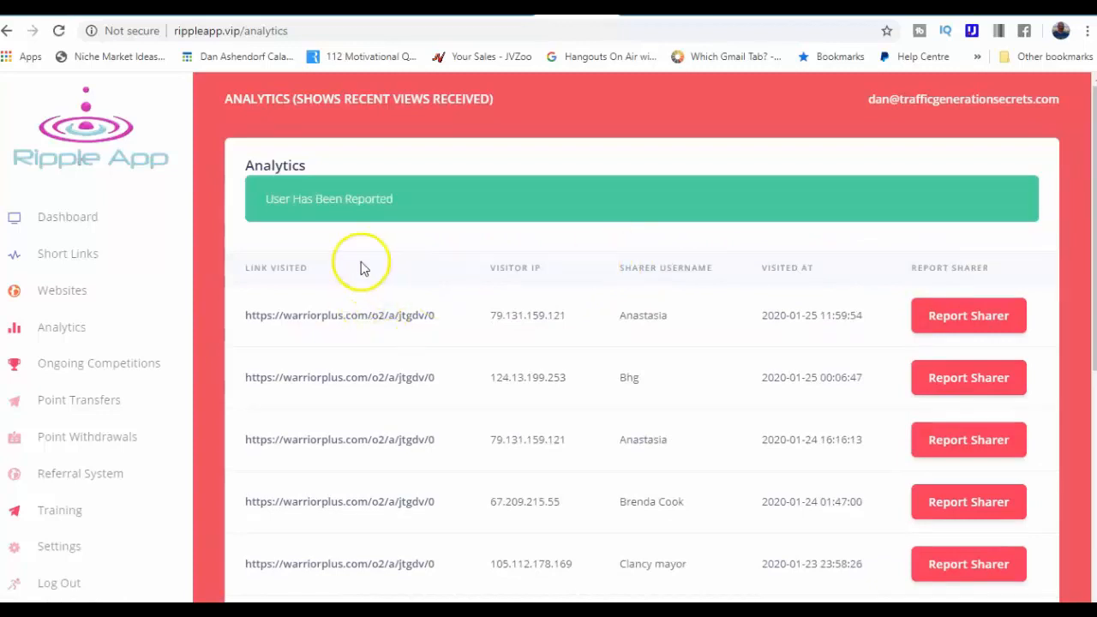
pyautogui.moveTo(119, 358)
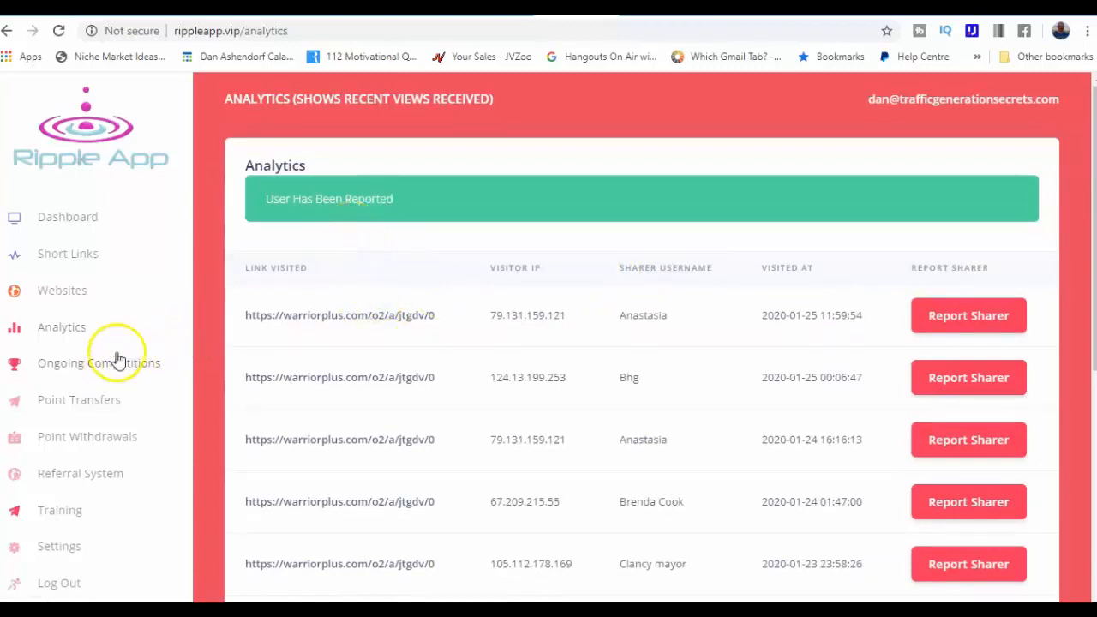
pyautogui.moveTo(138, 374)
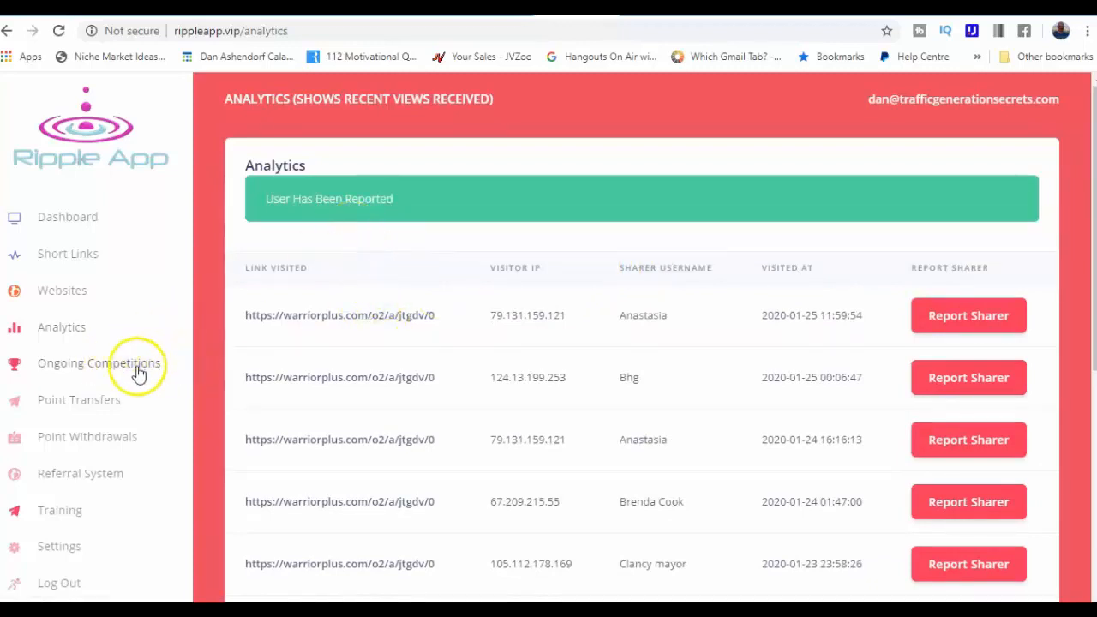
pyautogui.moveTo(103, 373)
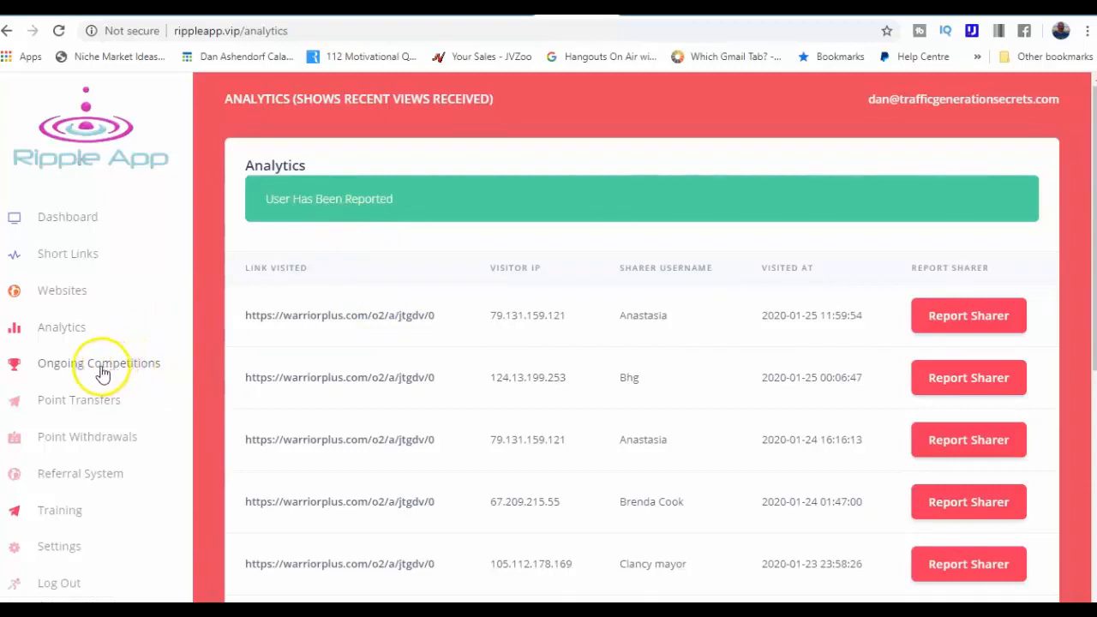
pyautogui.moveTo(72, 407)
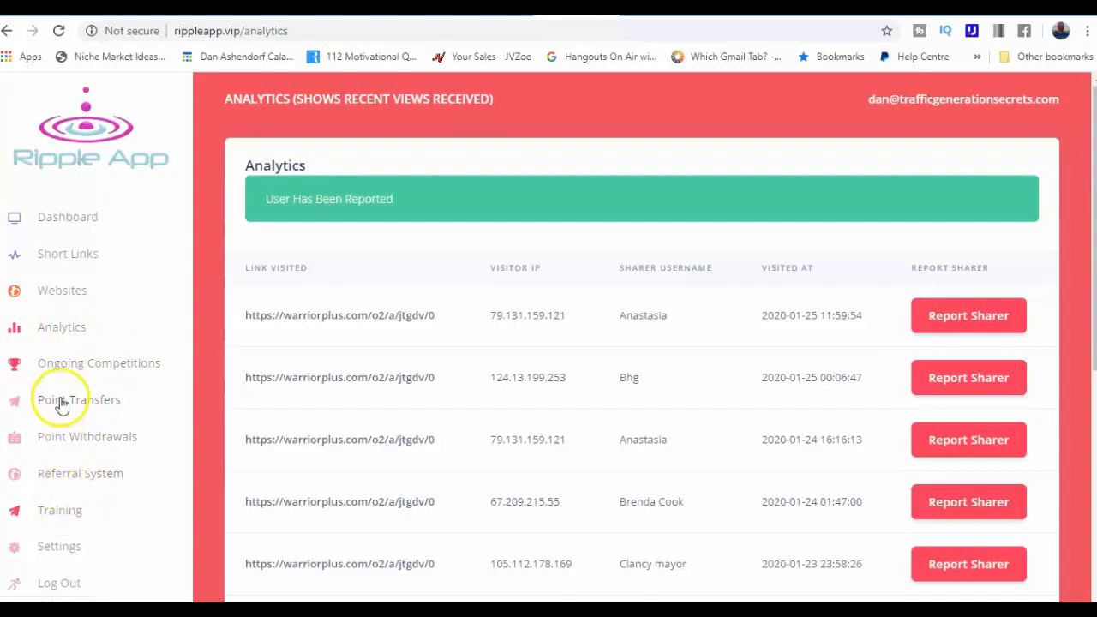
pyautogui.click(99, 363)
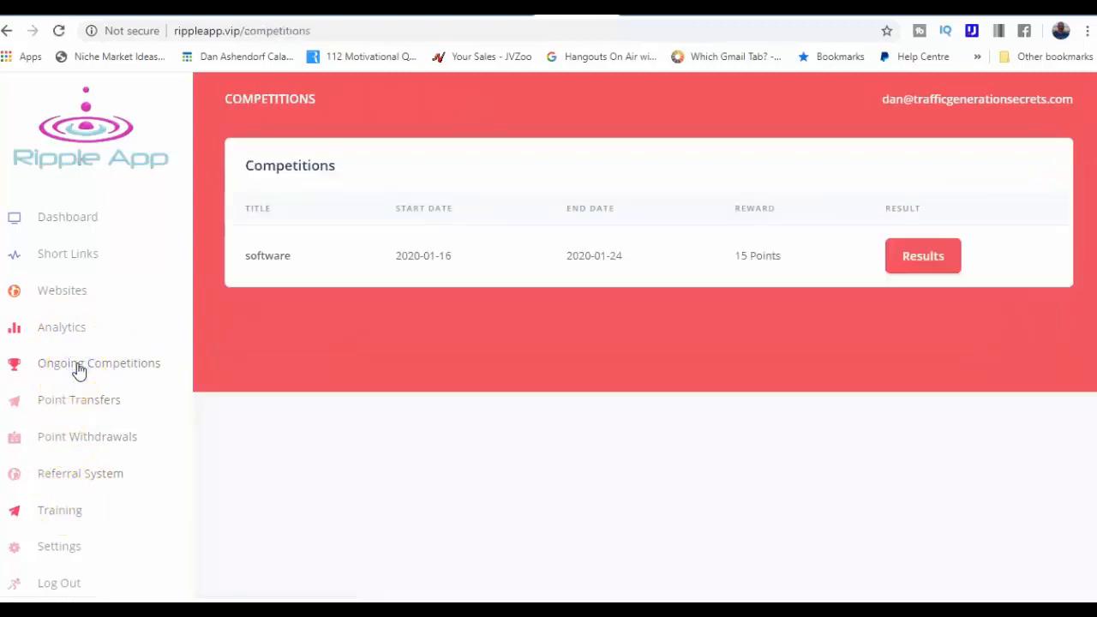
pyautogui.moveTo(528, 288)
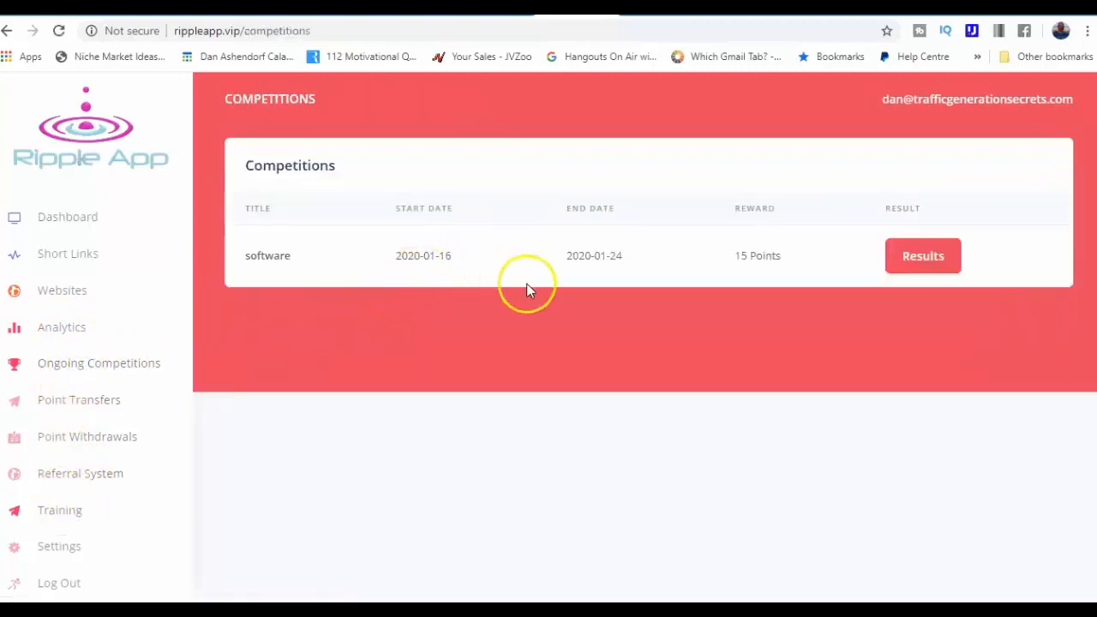
pyautogui.moveTo(391, 283)
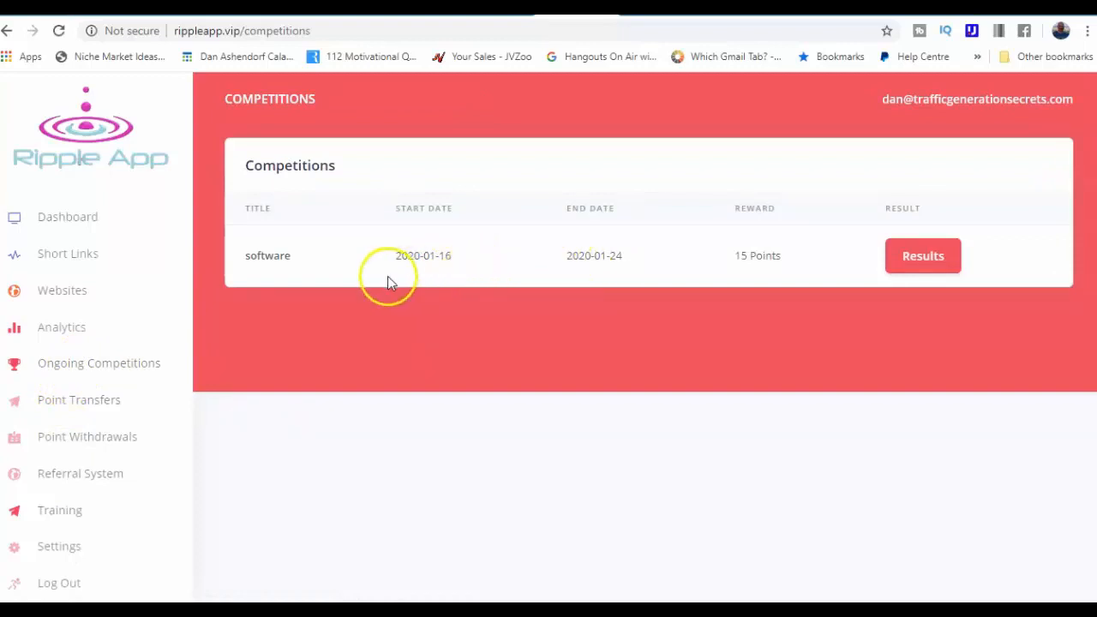
pyautogui.moveTo(555, 282)
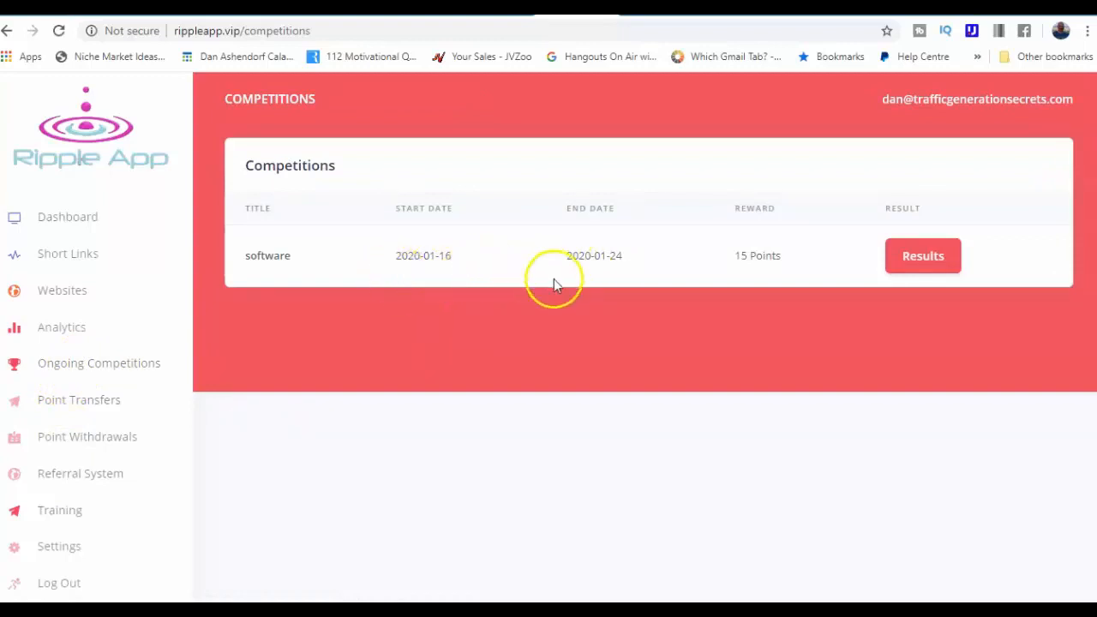
pyautogui.moveTo(432, 254)
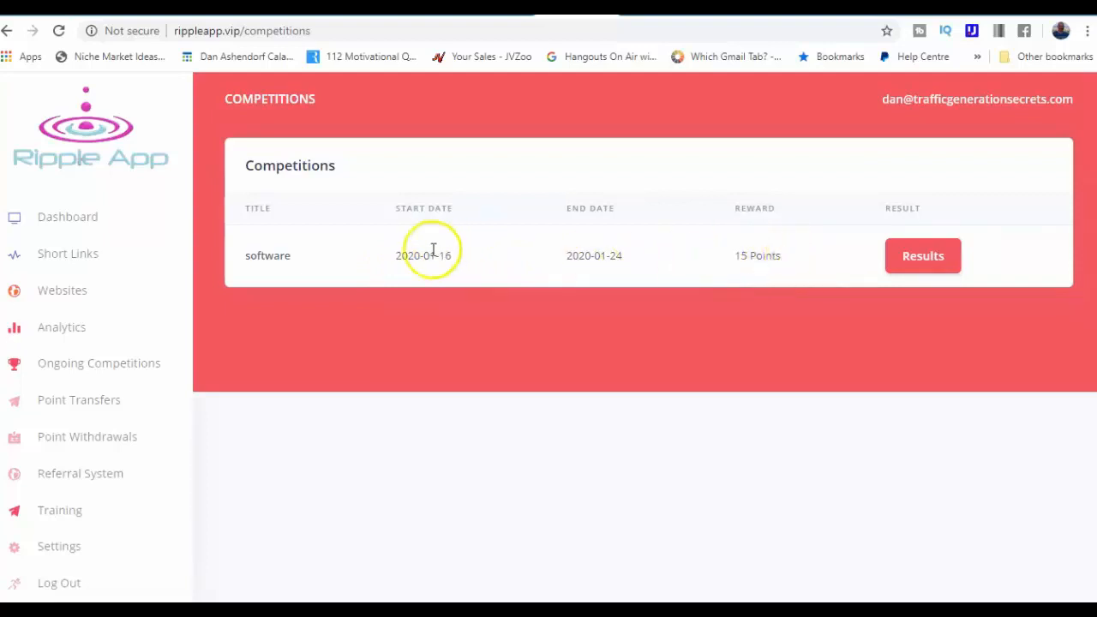
pyautogui.moveTo(723, 260)
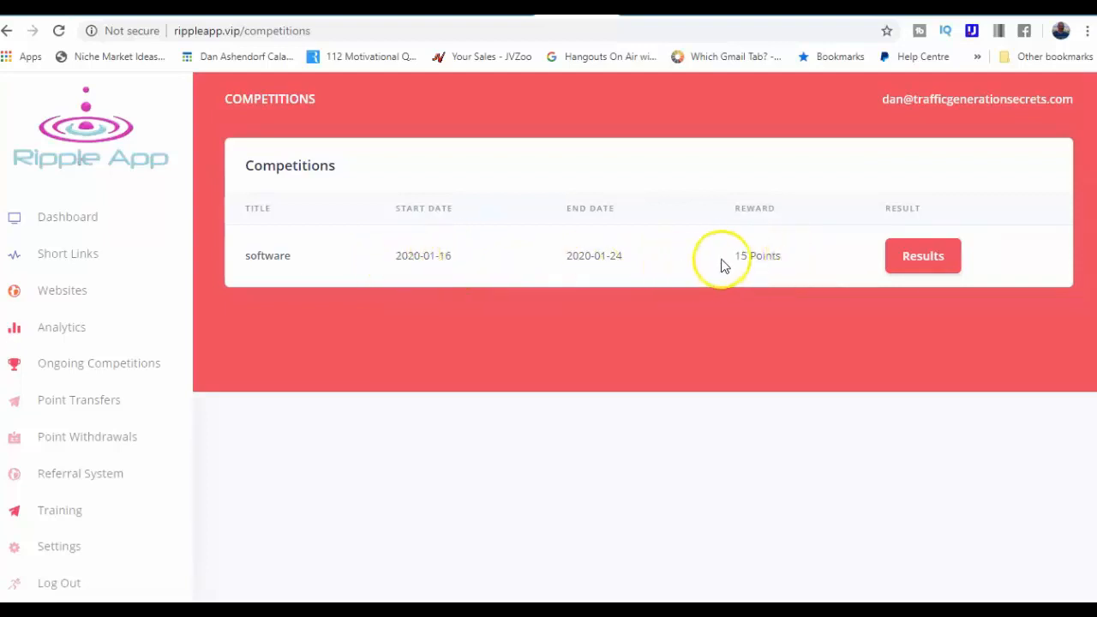
pyautogui.moveTo(747, 233)
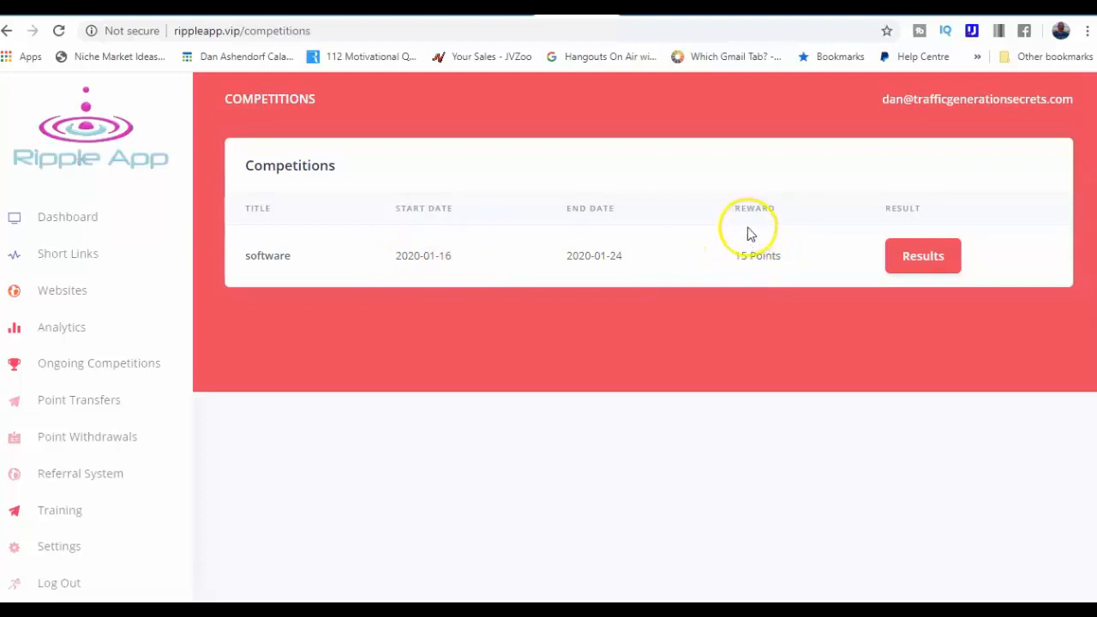
pyautogui.moveTo(343, 259)
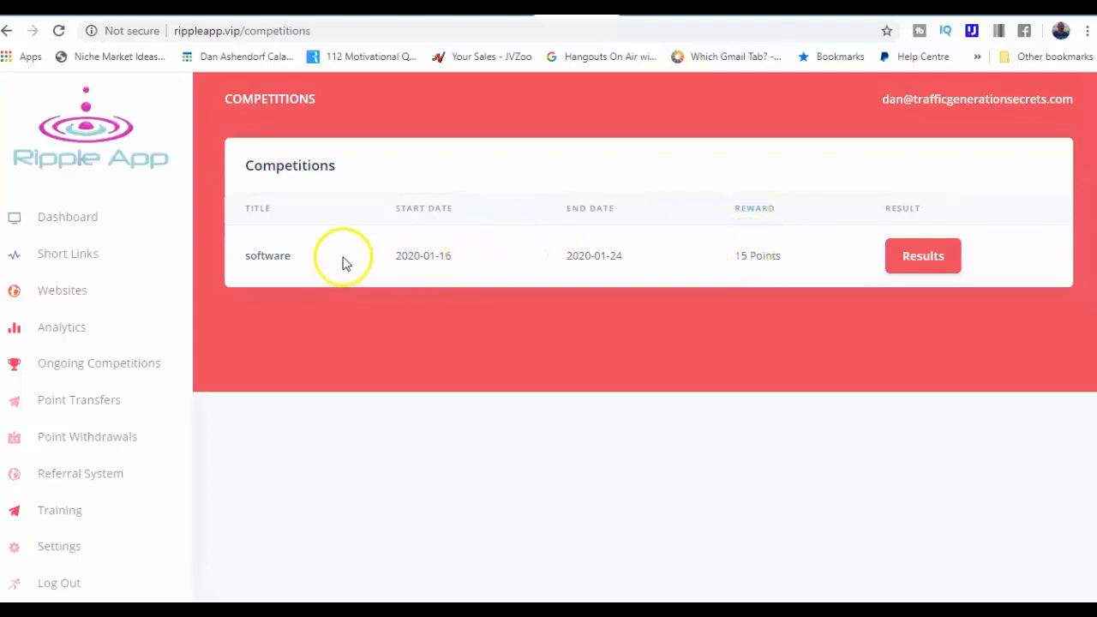
pyautogui.moveTo(223, 294)
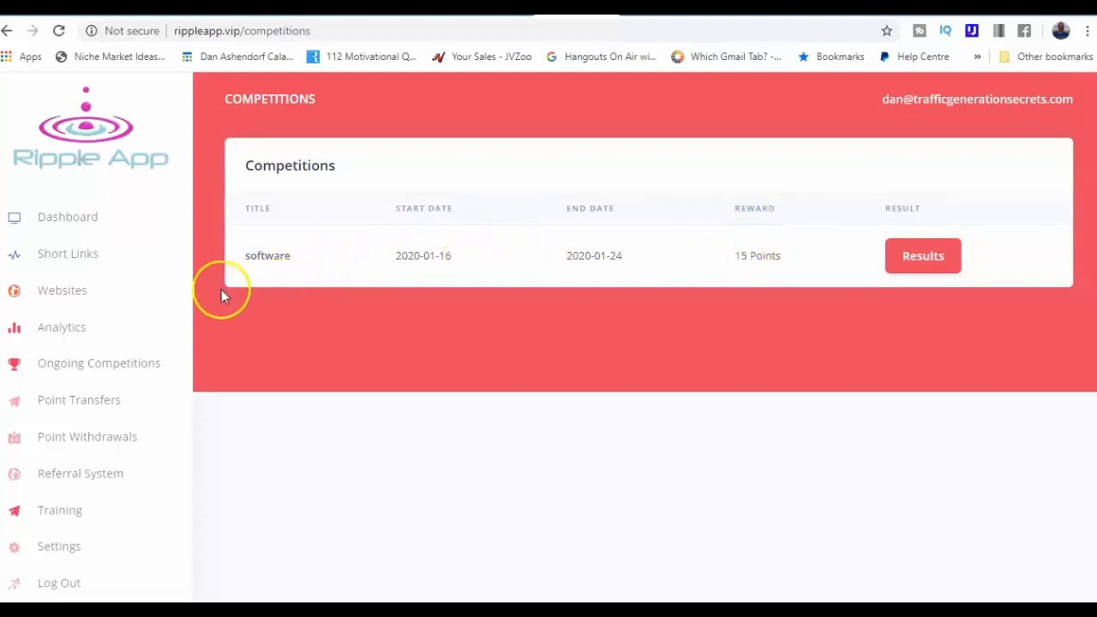
pyautogui.moveTo(180, 271)
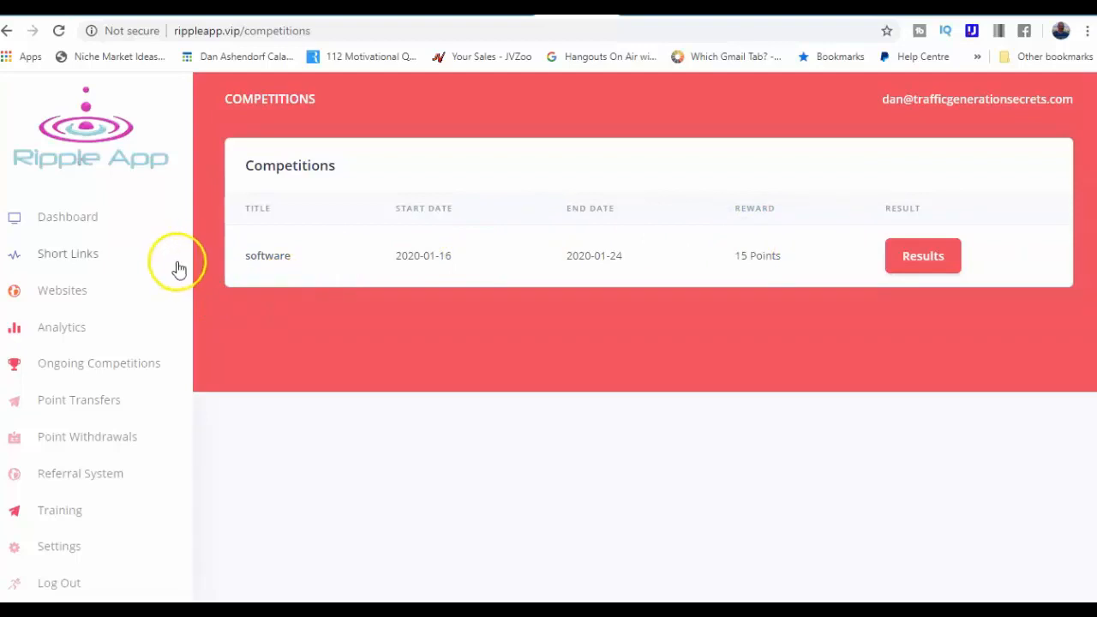
pyautogui.moveTo(316, 408)
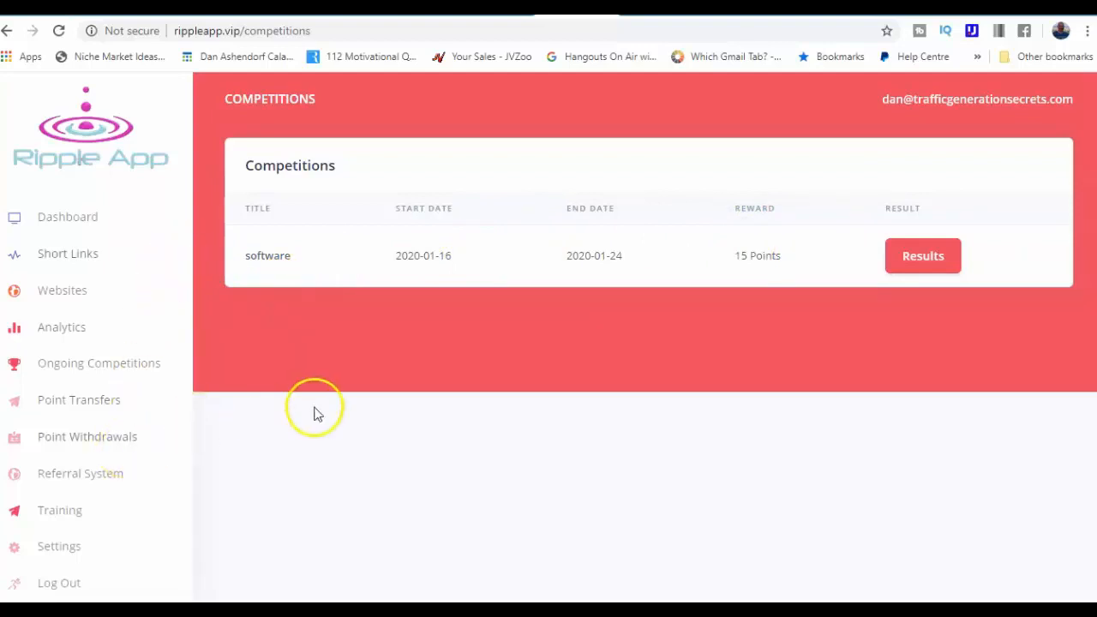
pyautogui.moveTo(81, 473)
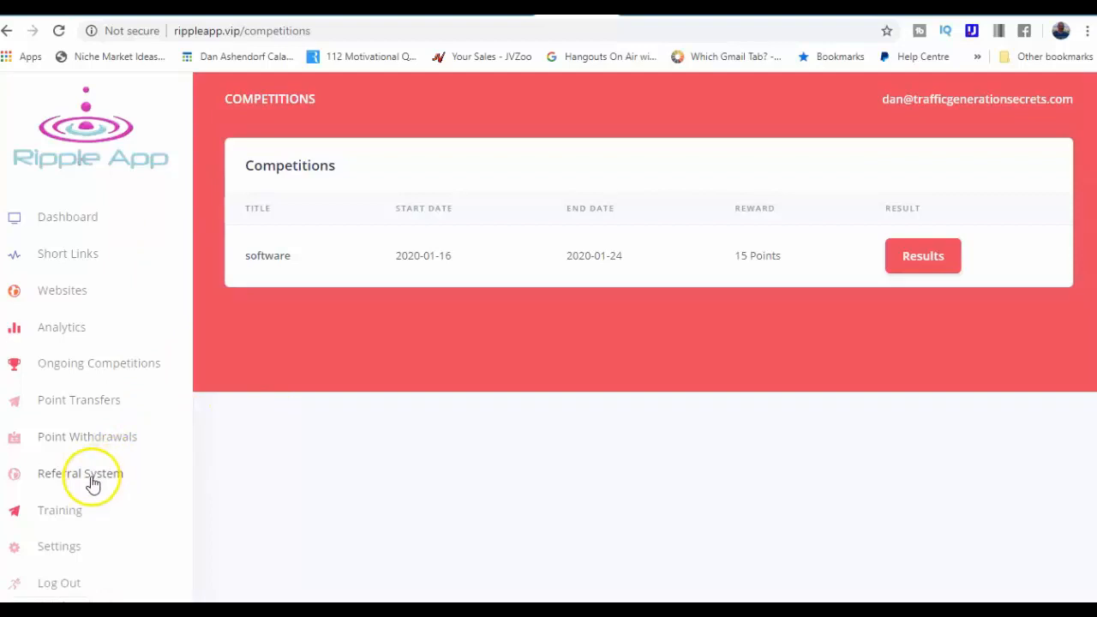
# Show the Referral System page with the invite link and zero referred users
pyautogui.click(79, 473)
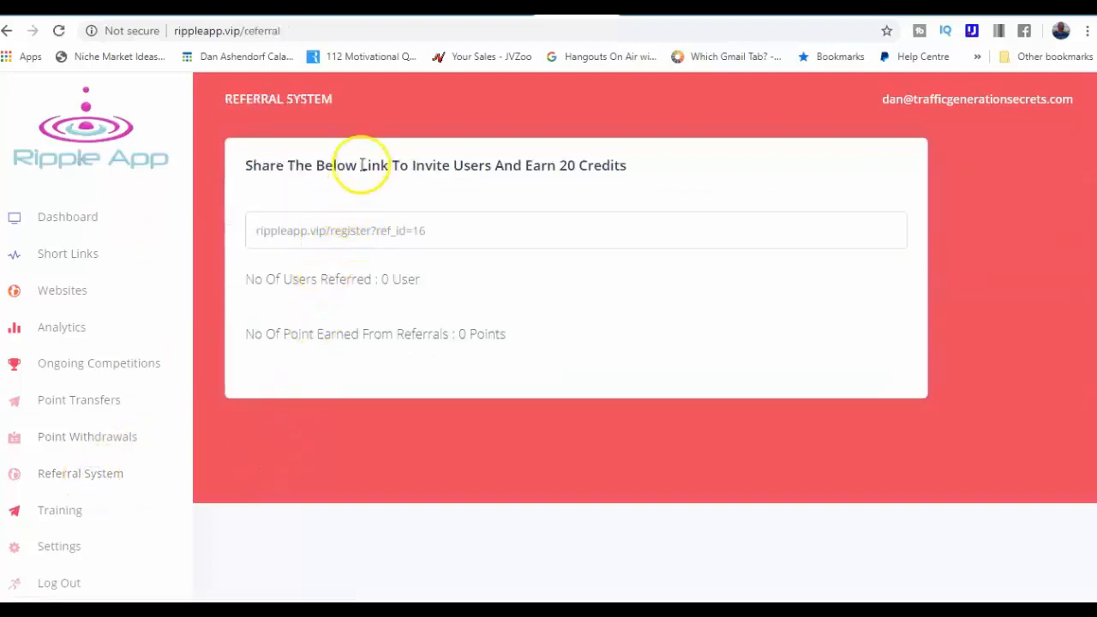
pyautogui.moveTo(511, 165)
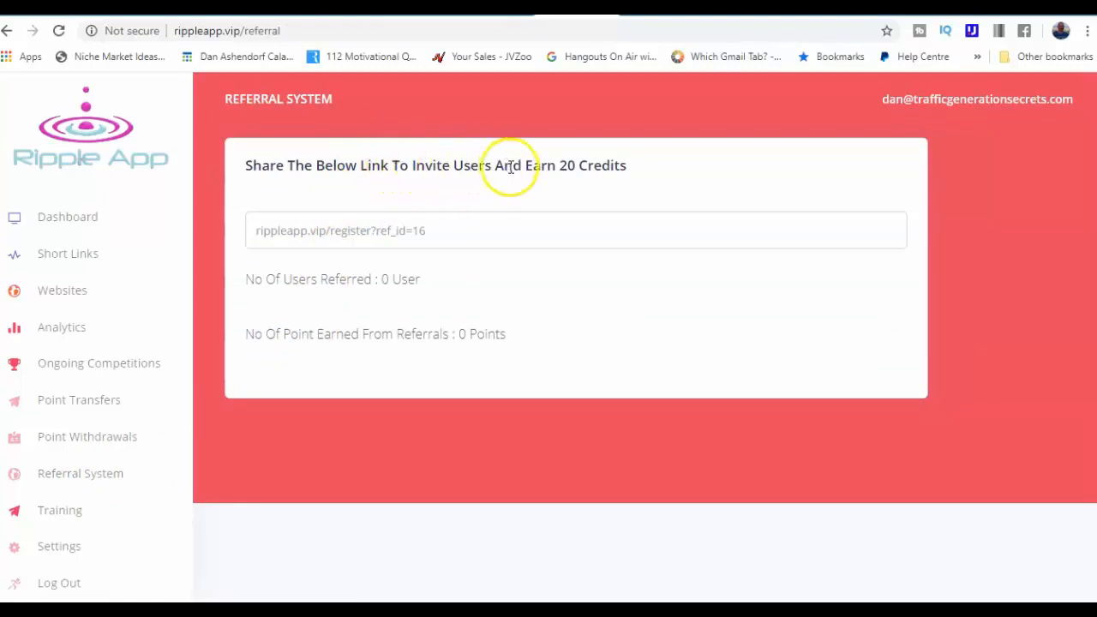
pyautogui.moveTo(591, 180)
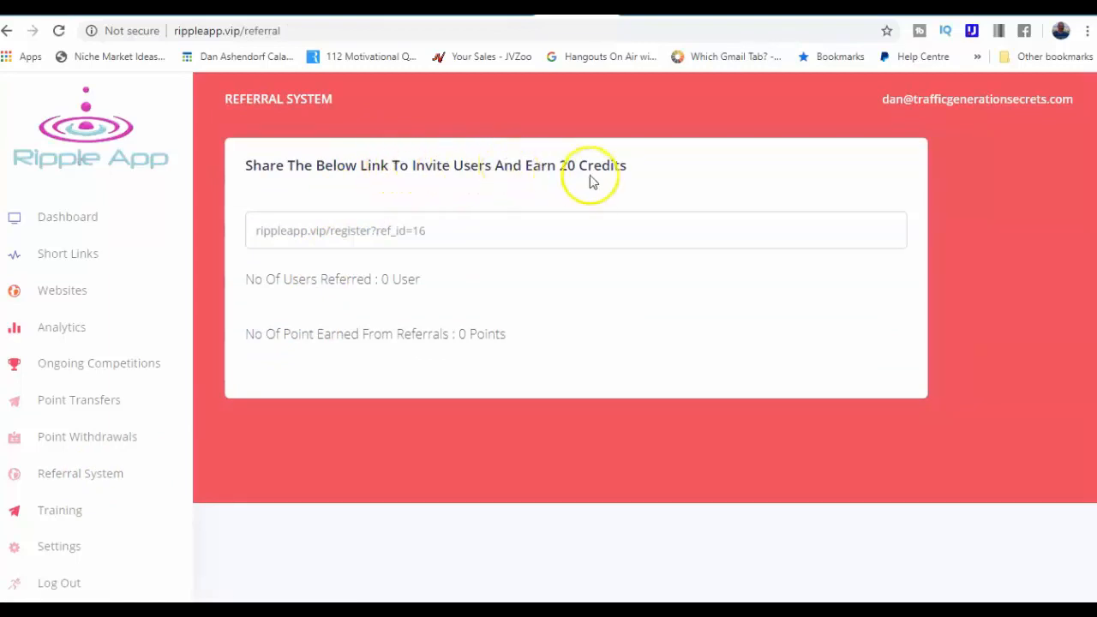
pyautogui.moveTo(435, 229)
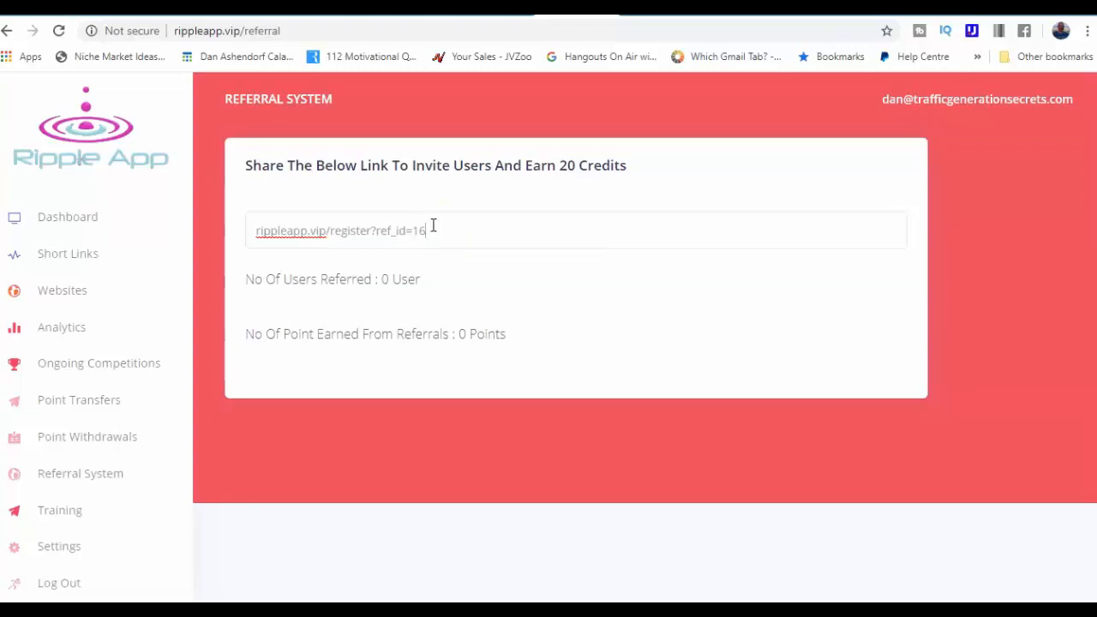
pyautogui.moveTo(572, 163)
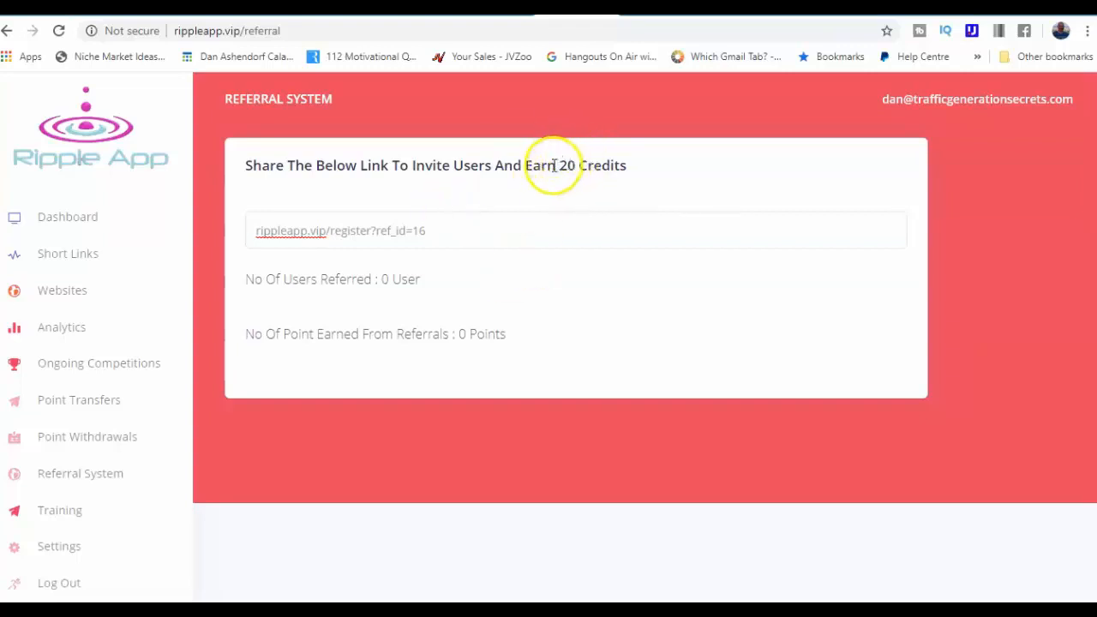
pyautogui.moveTo(559, 192)
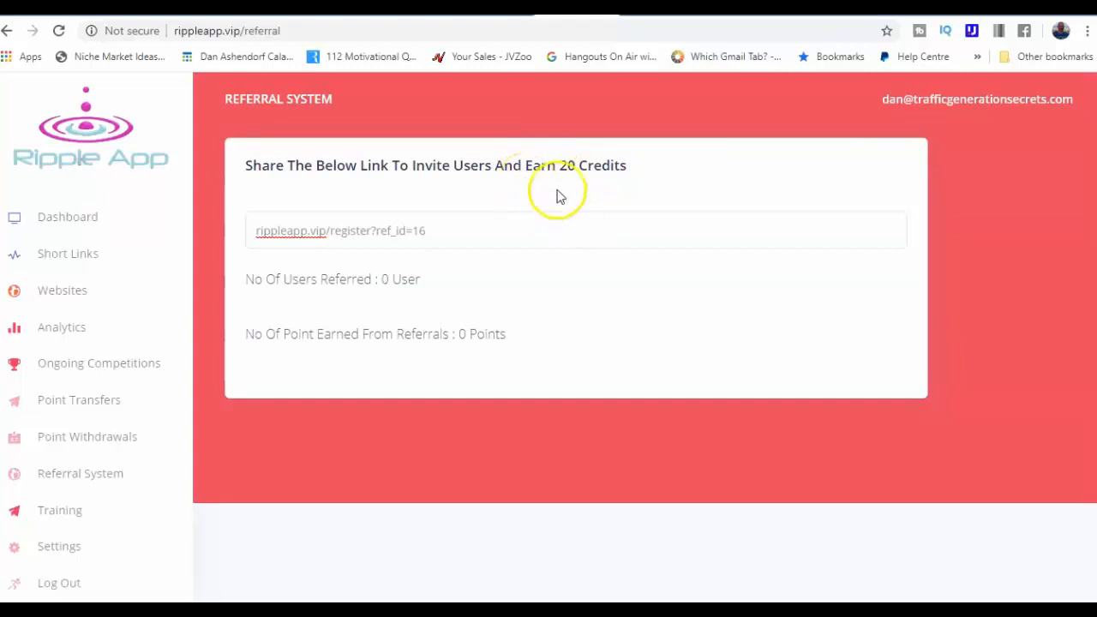
pyautogui.moveTo(470, 216)
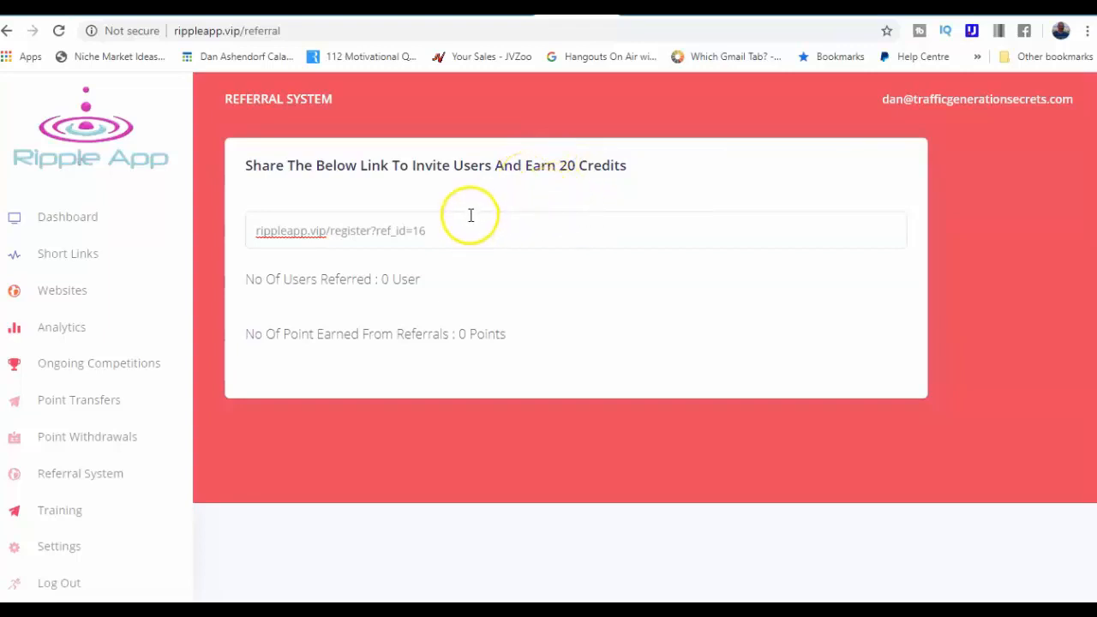
pyautogui.moveTo(473, 213)
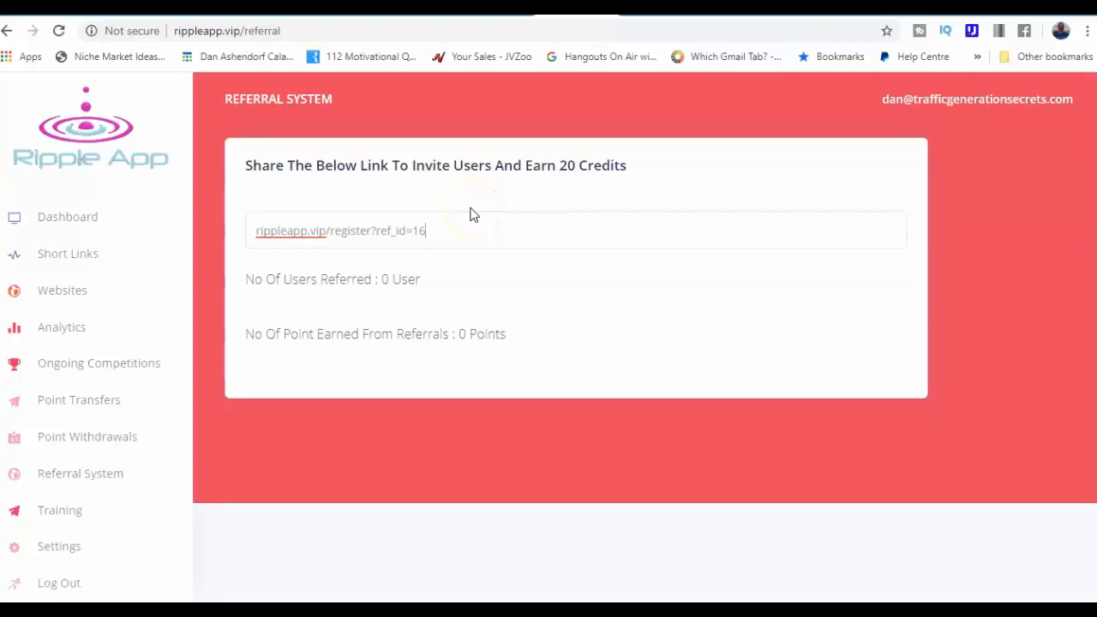
pyautogui.moveTo(465, 212)
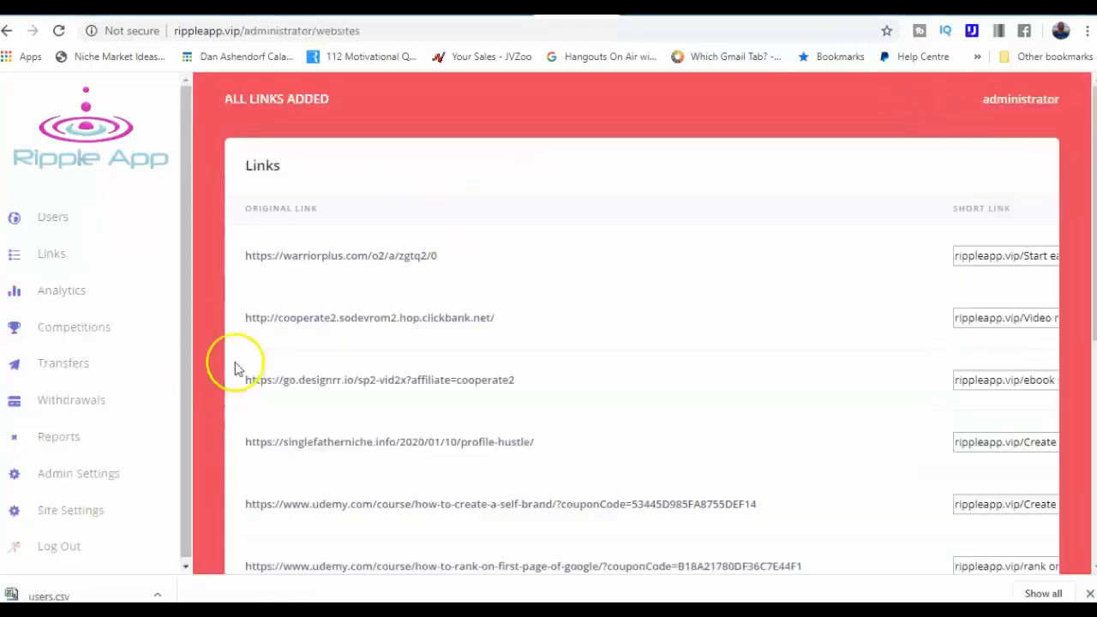
pyautogui.moveTo(287, 145)
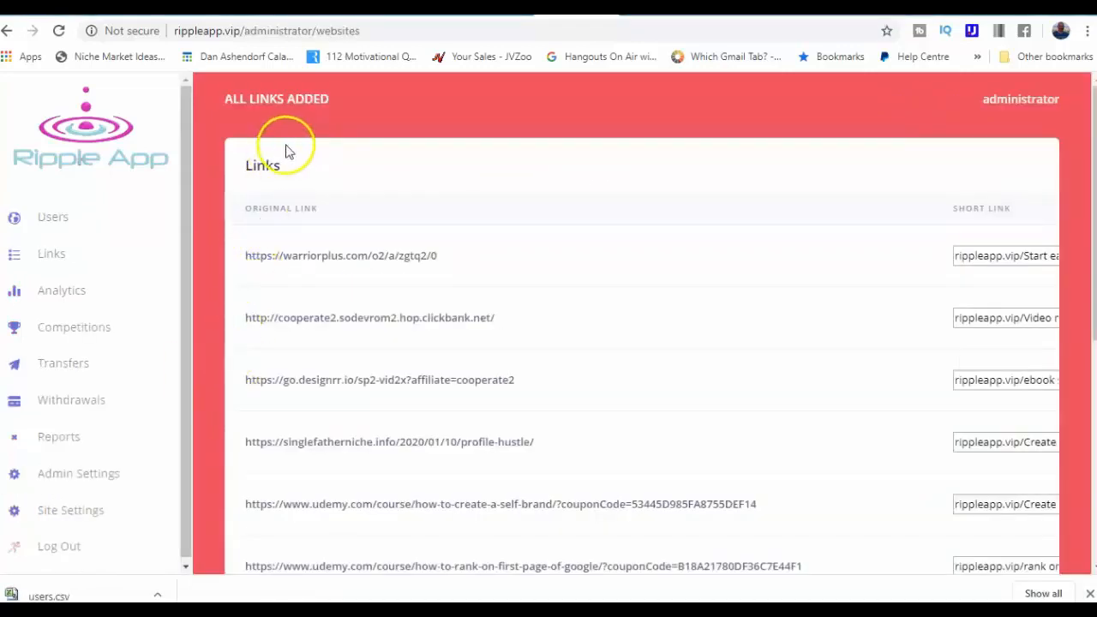
pyautogui.moveTo(990, 99)
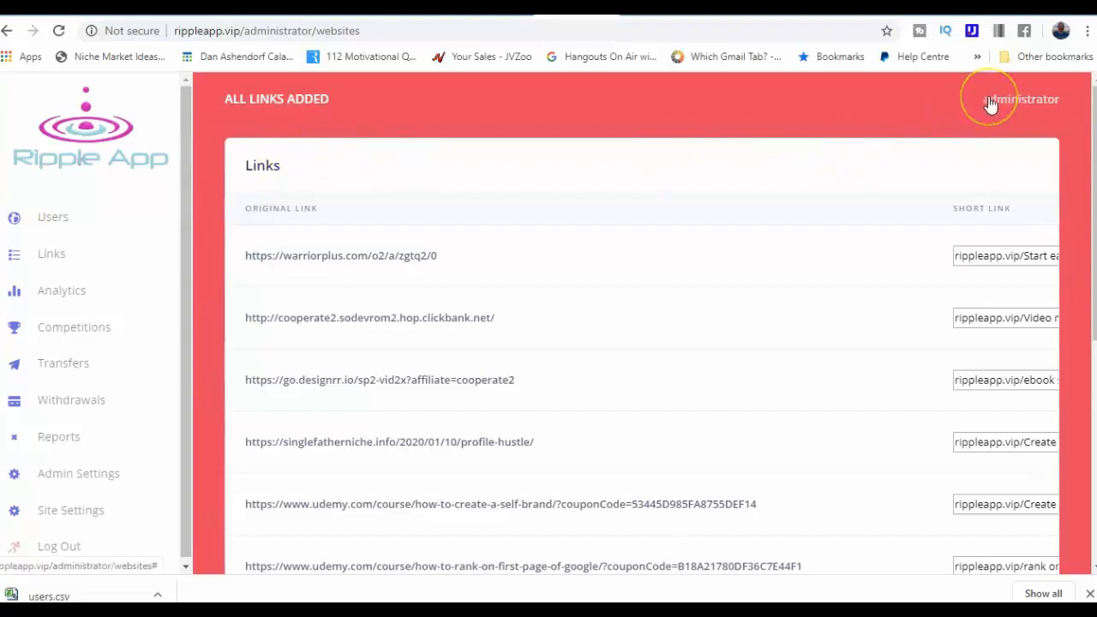
pyautogui.moveTo(244, 255)
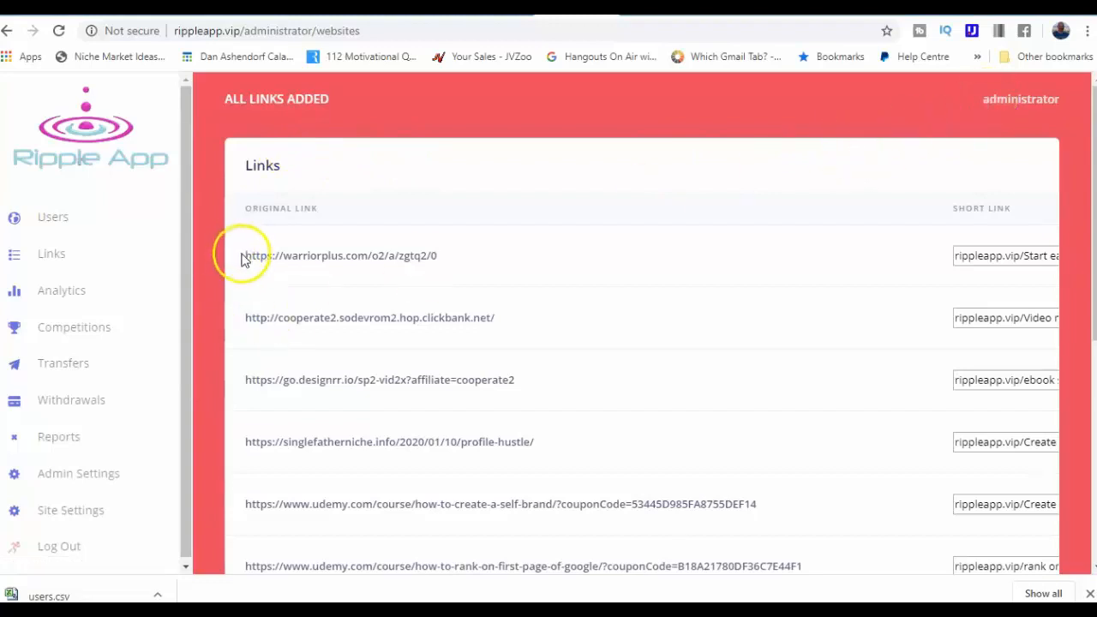
pyautogui.moveTo(243, 261)
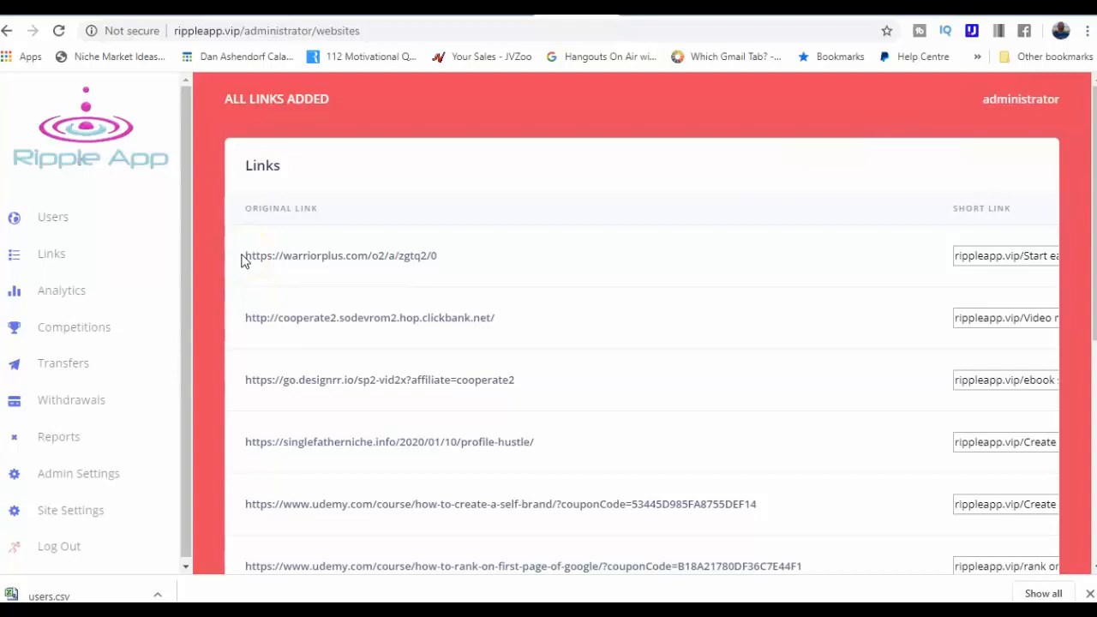
pyautogui.moveTo(439, 257)
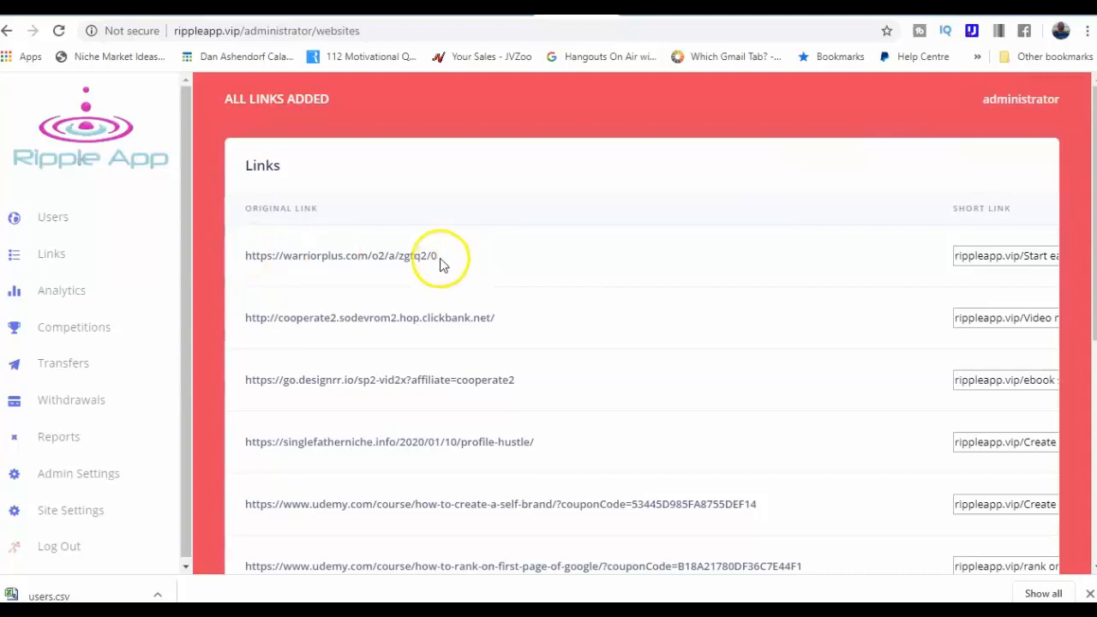
pyautogui.moveTo(60, 317)
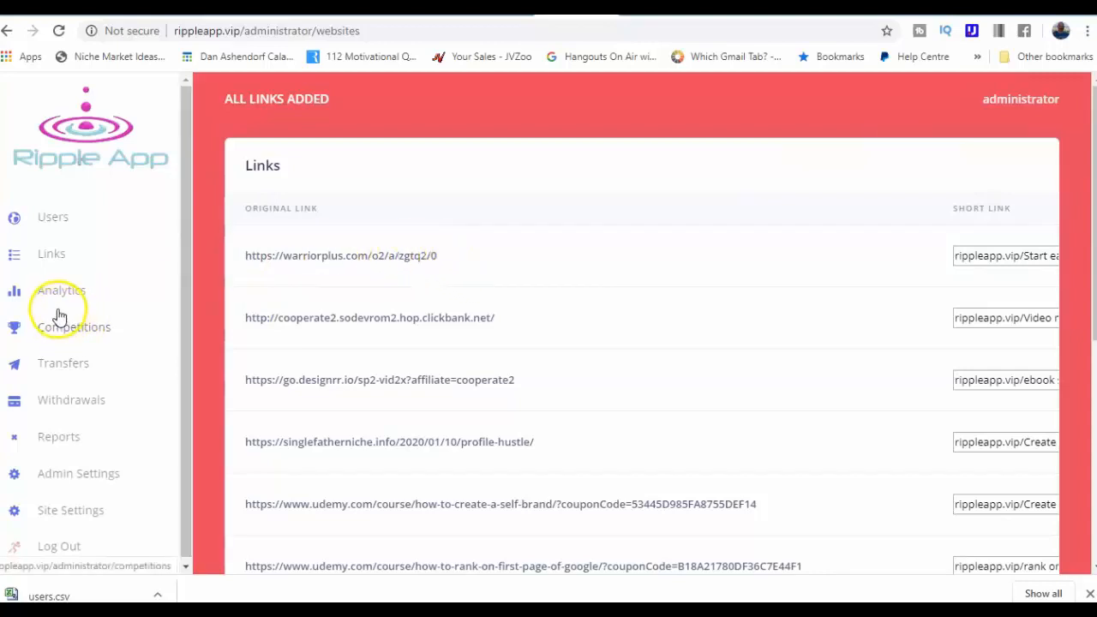
# Review site-wide visit analytics, then show the admin Competitions list with the 2020-01-16 to 2020-01-24 entry
pyautogui.click(62, 290)
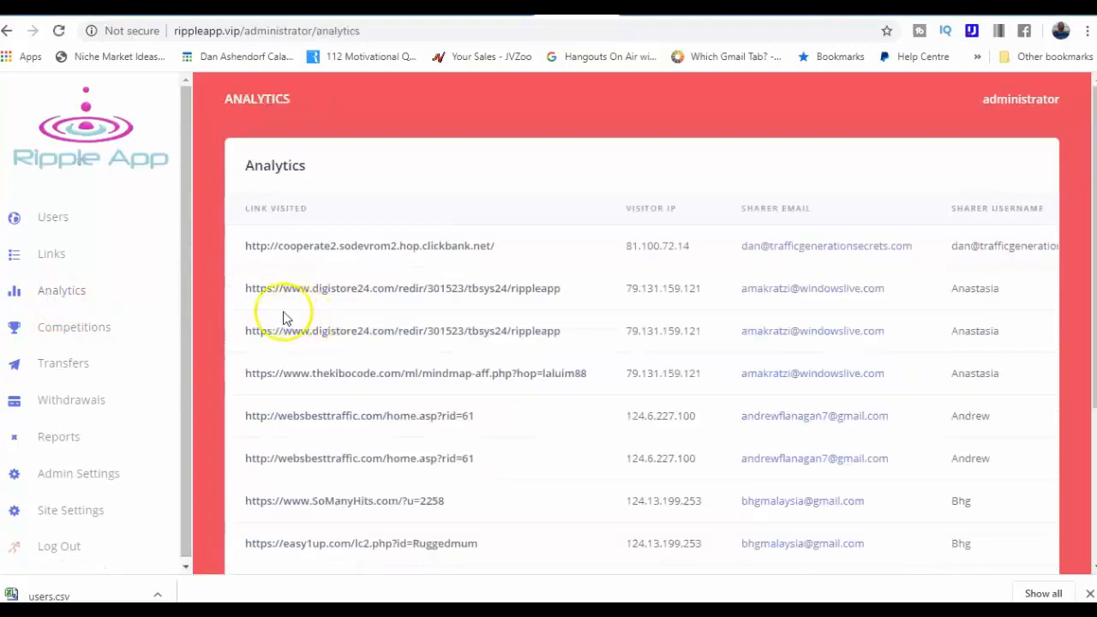
pyautogui.click(74, 326)
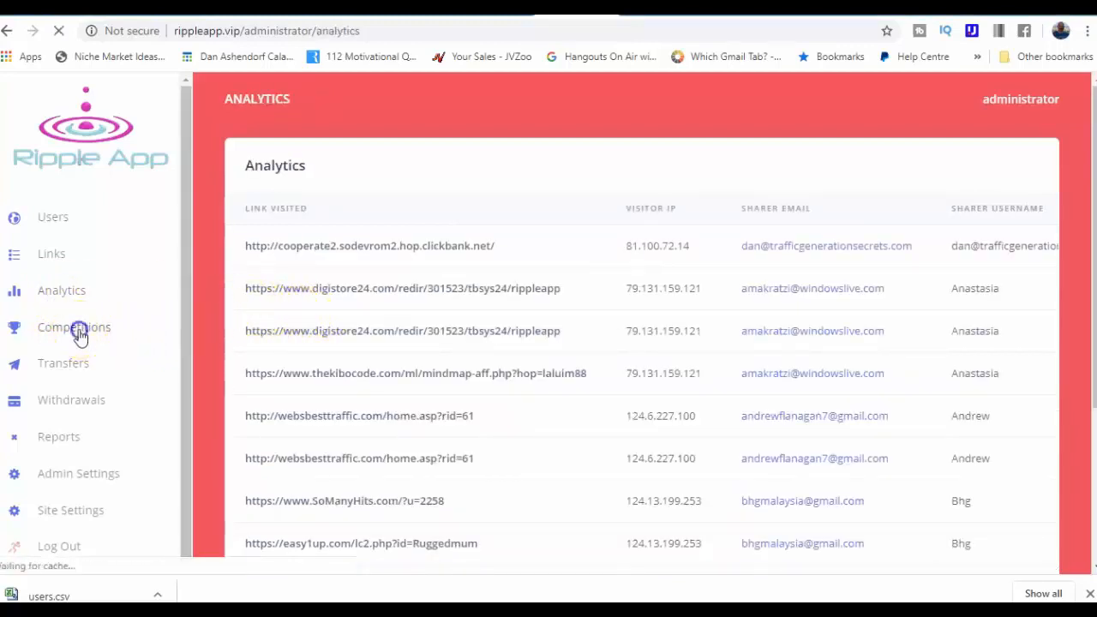
pyautogui.click(73, 326)
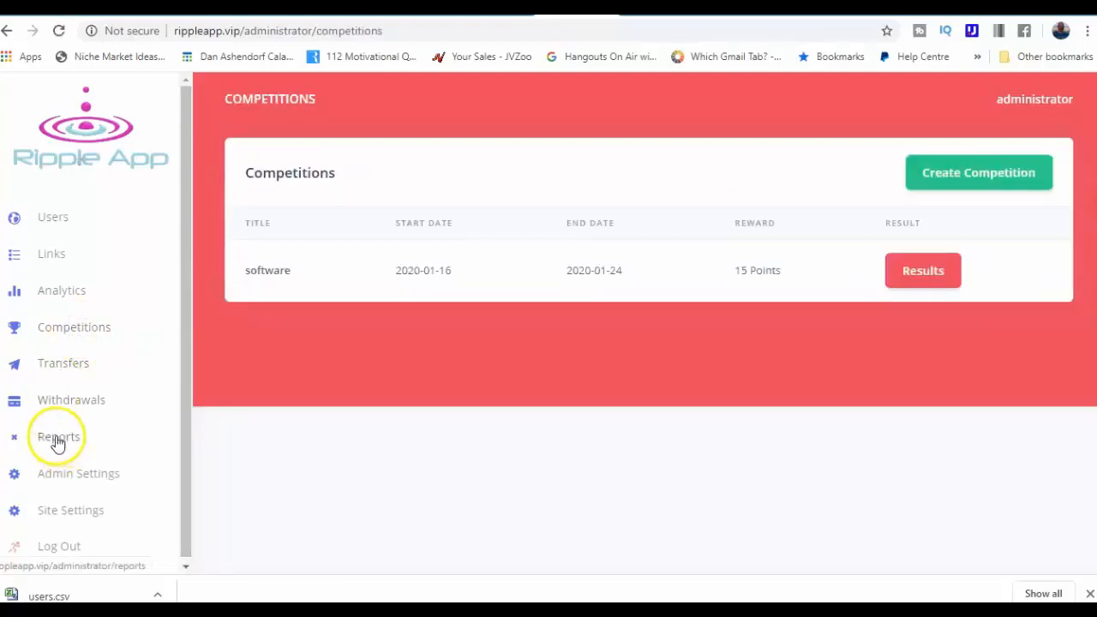
pyautogui.moveTo(43, 548)
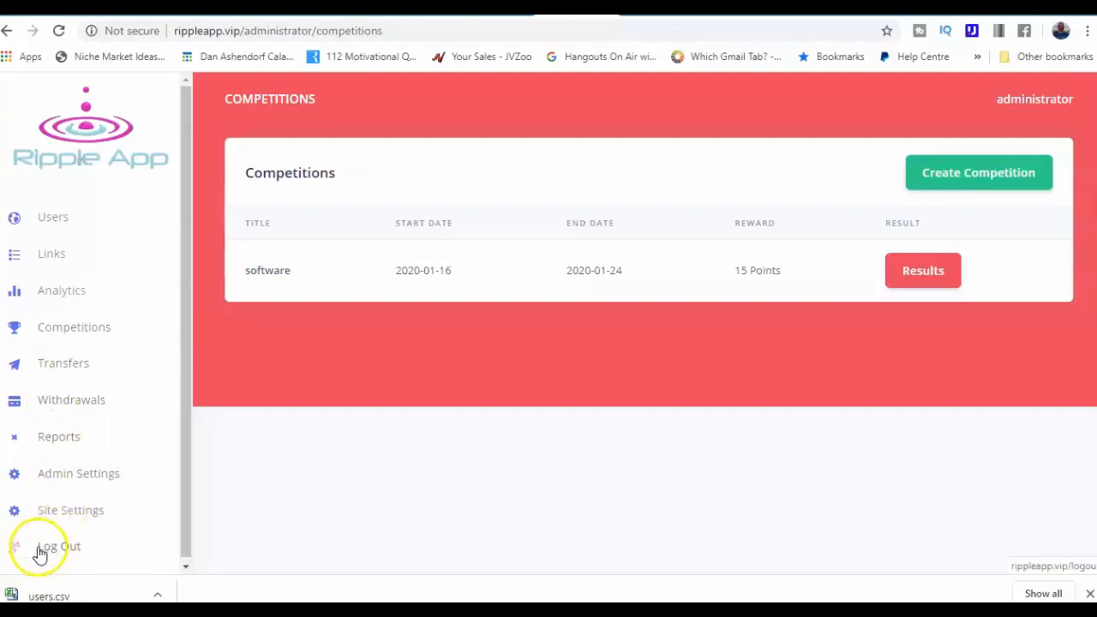
# Show the admin Recent Reports list with reporter emails and report dates
pyautogui.click(58, 437)
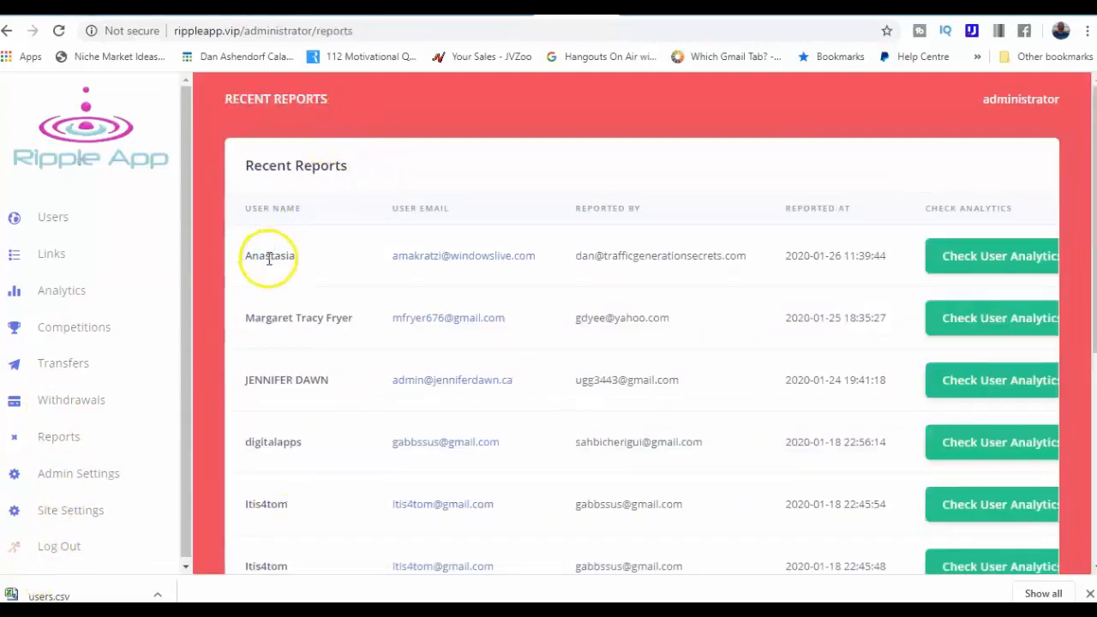
pyautogui.moveTo(574, 260)
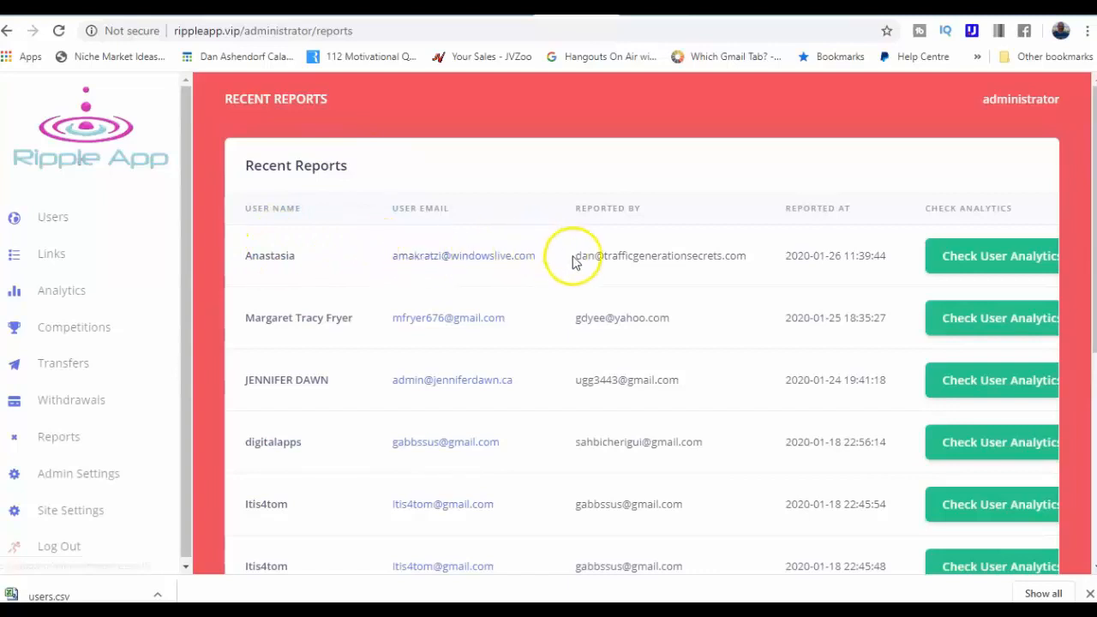
pyautogui.moveTo(579, 257)
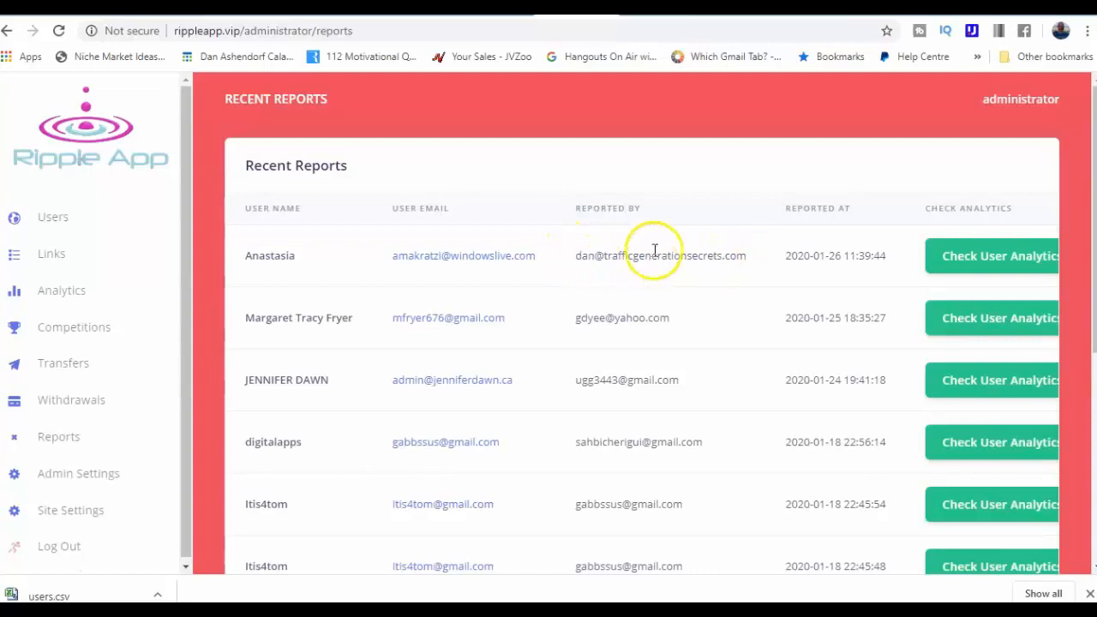
pyautogui.moveTo(977, 257)
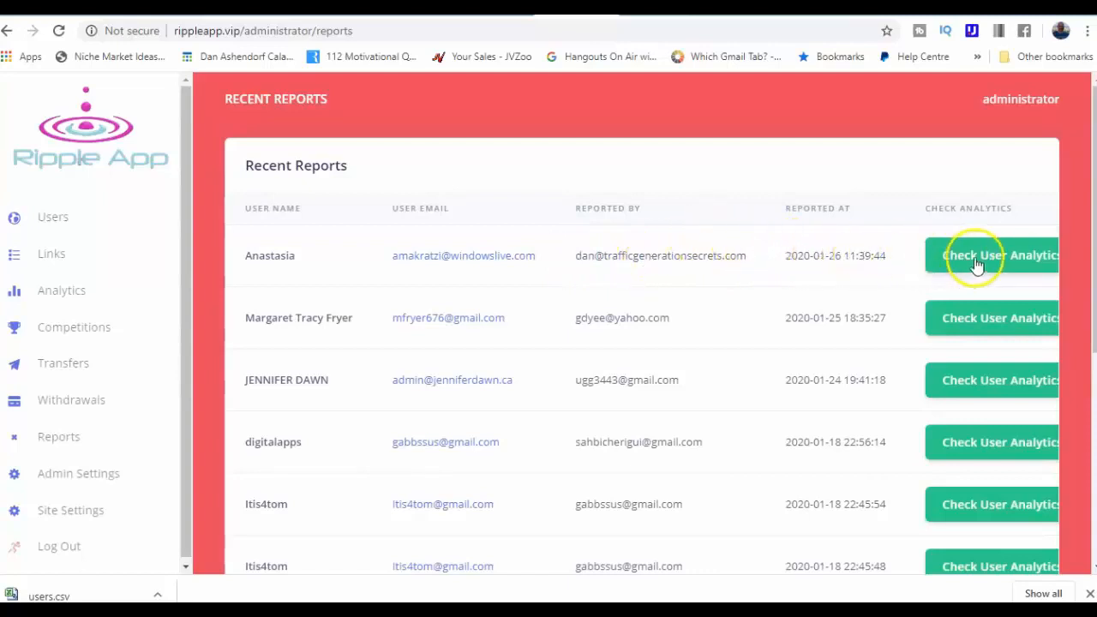
# View reported user Anastasia's link visit analytics with visitor IPs and times
pyautogui.click(997, 255)
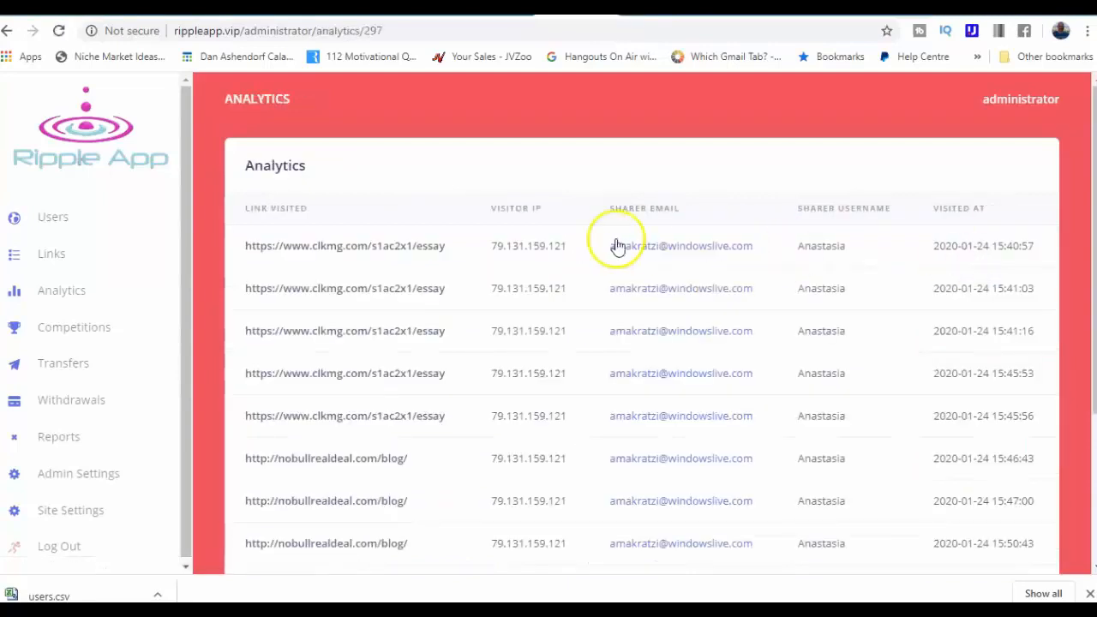
pyautogui.moveTo(444, 238)
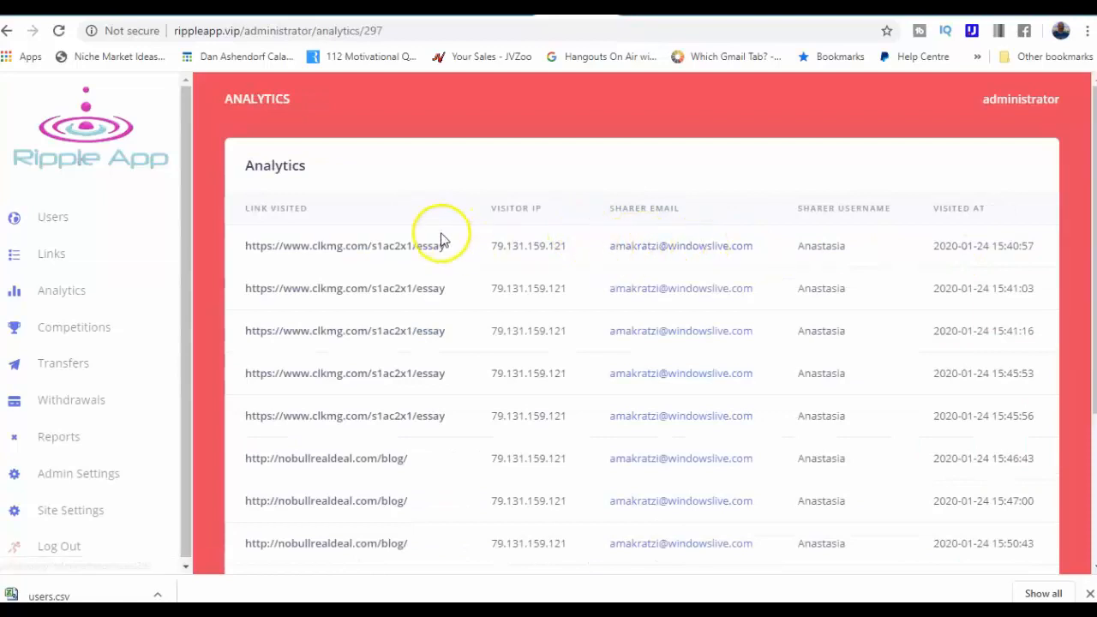
pyautogui.scroll(-3)
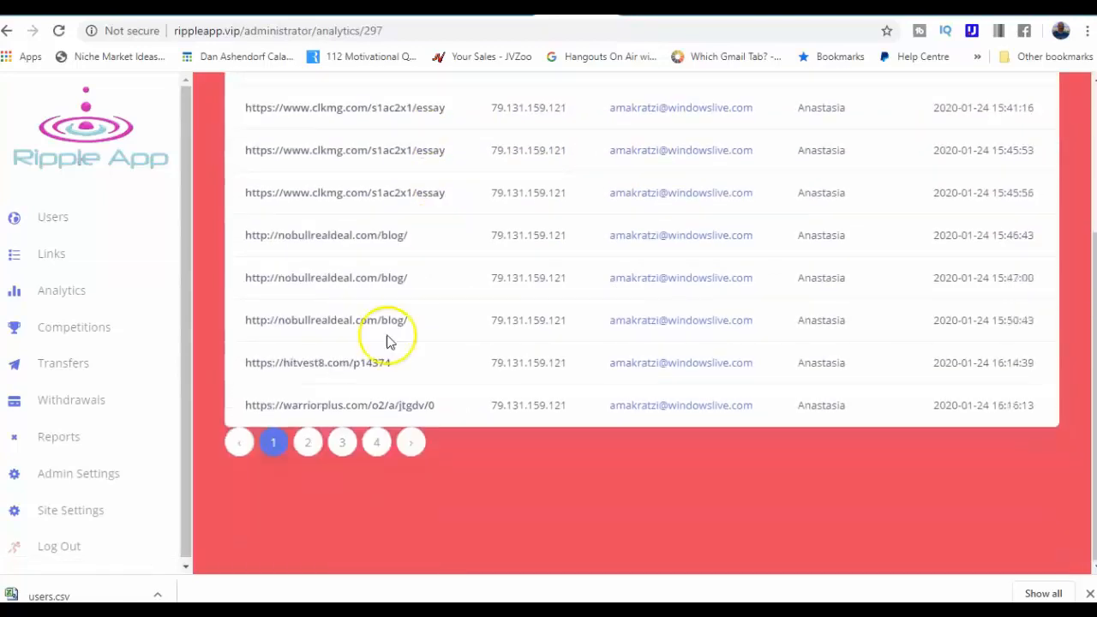
pyautogui.scroll(3)
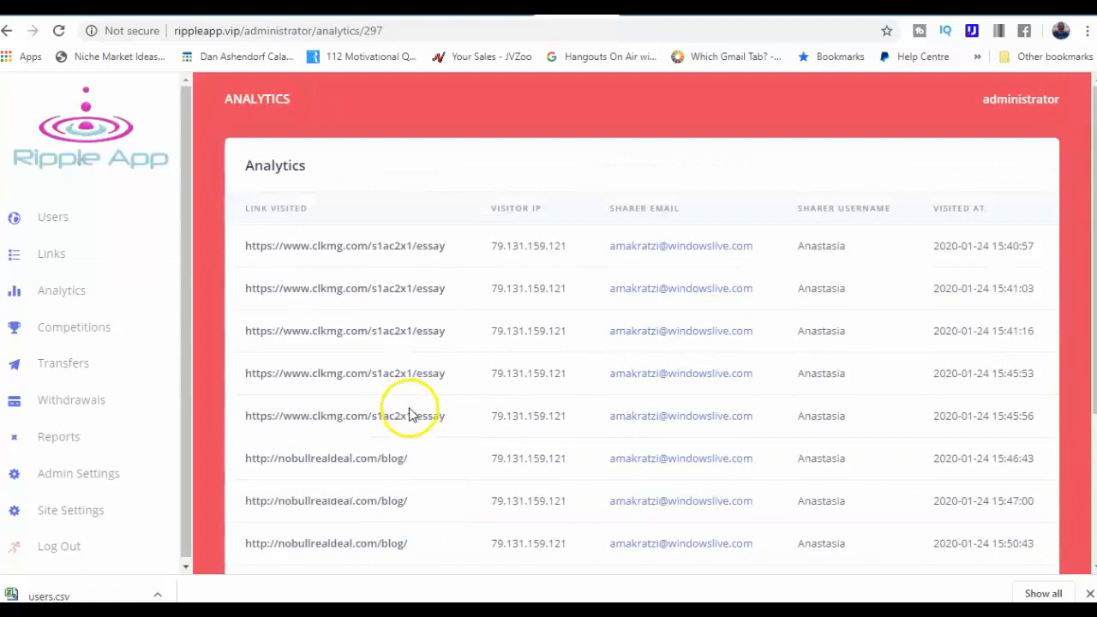
pyautogui.moveTo(411, 411)
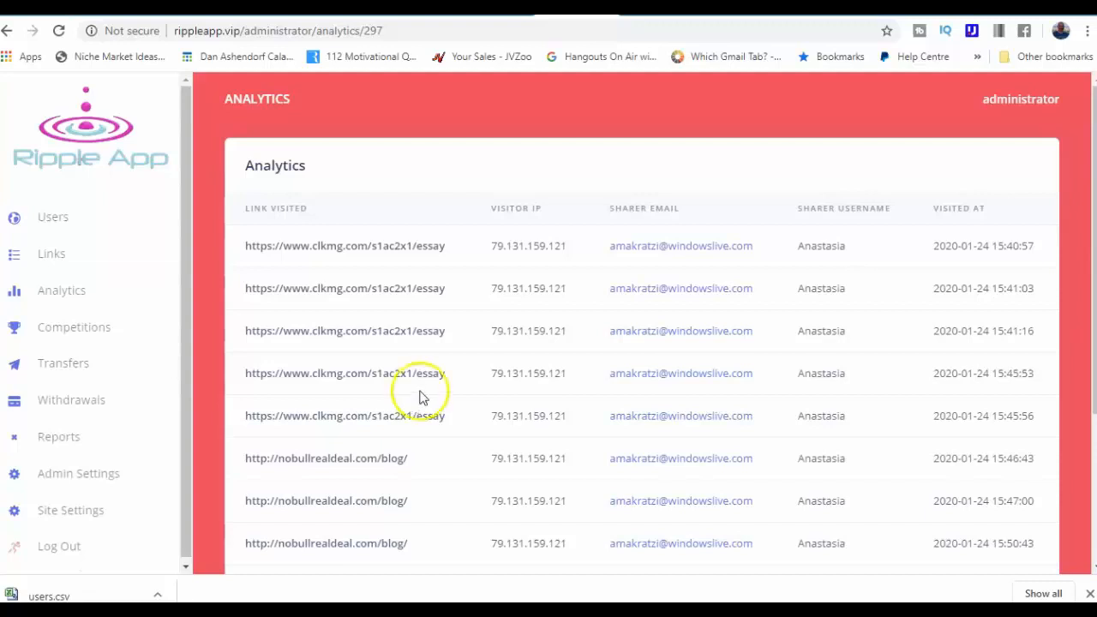
pyautogui.moveTo(333, 410)
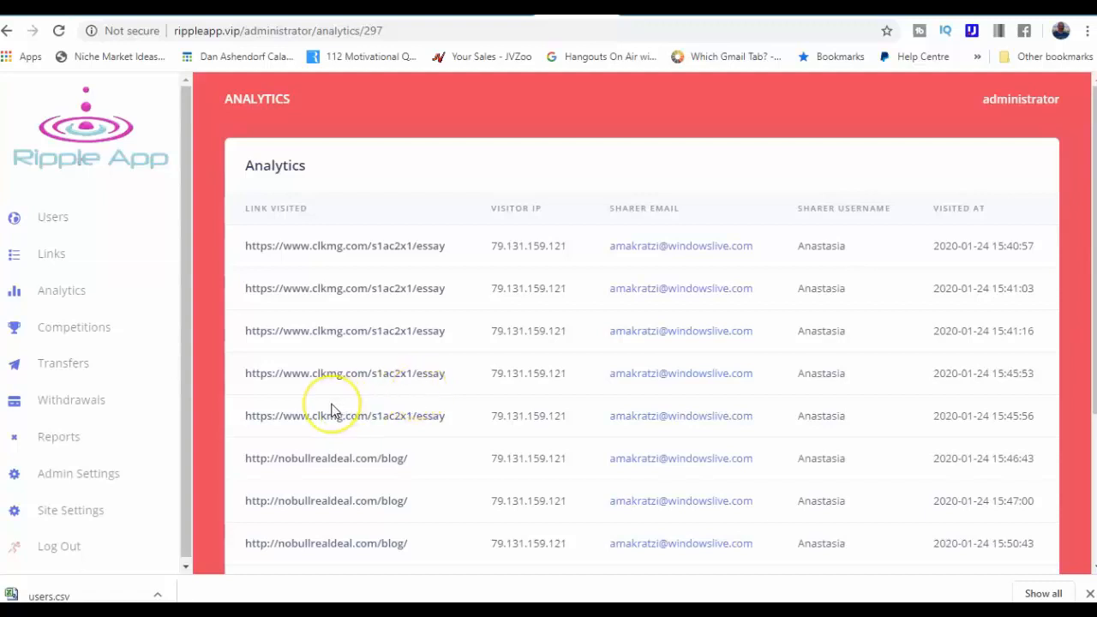